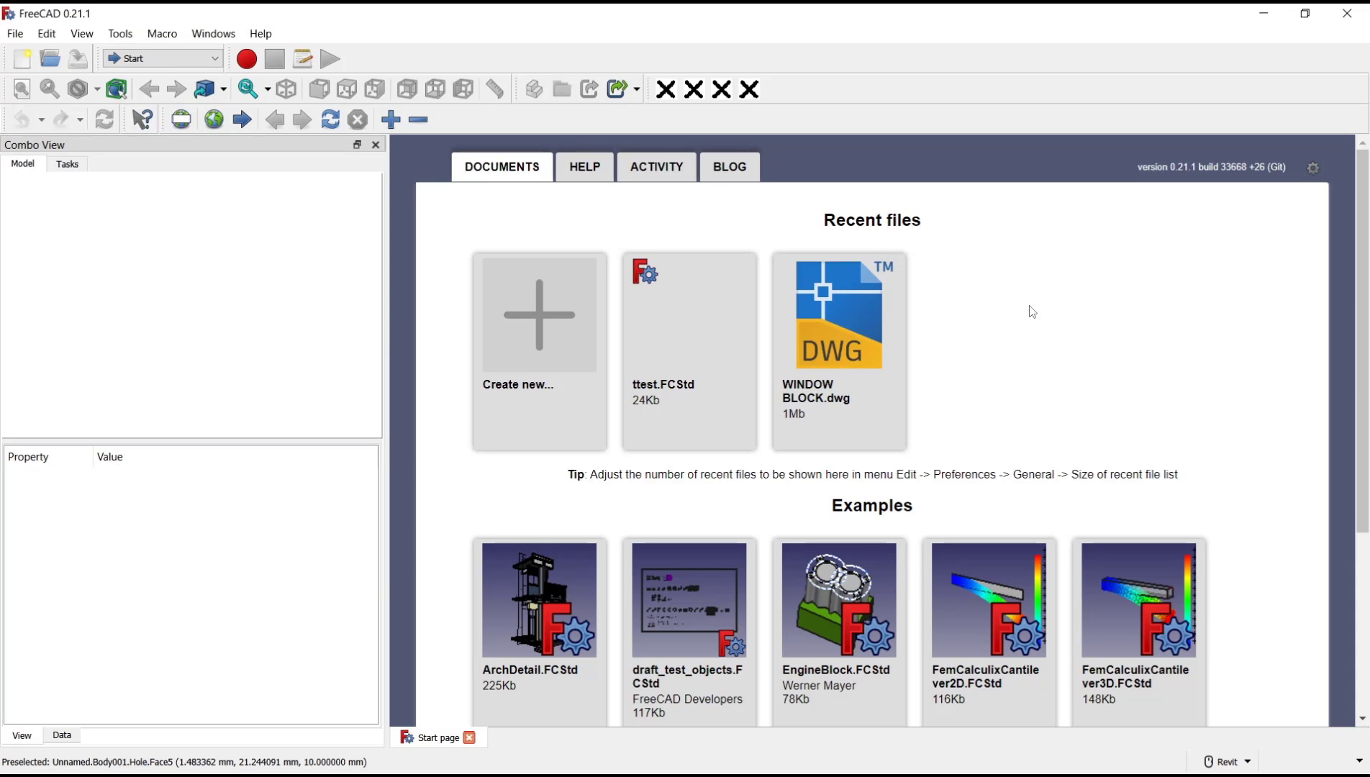
mouse_move(539, 314)
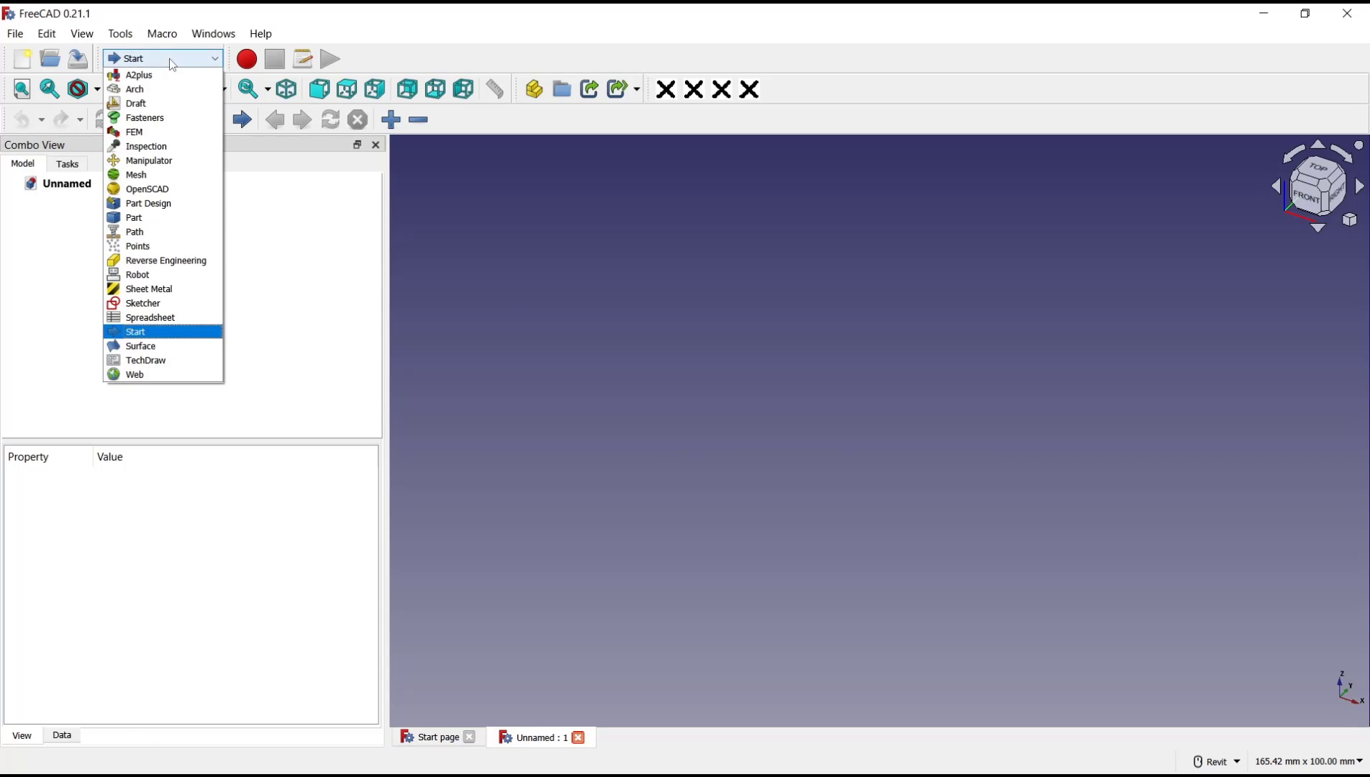
Switch the new empty document to the Part Design workbench.
left_click(148, 203)
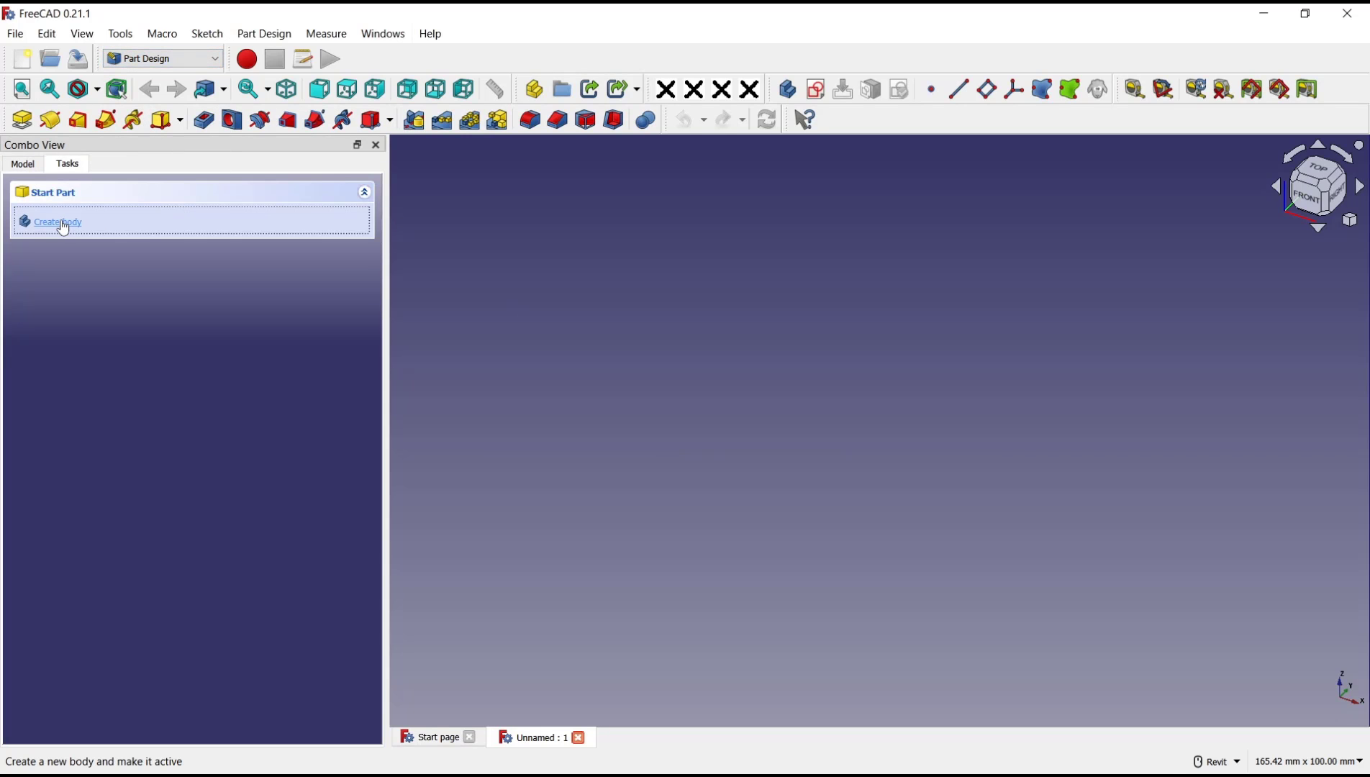
Create a body with a rectangle sketch on the XY plane and preview a 10 mm pad.
left_click(58, 221)
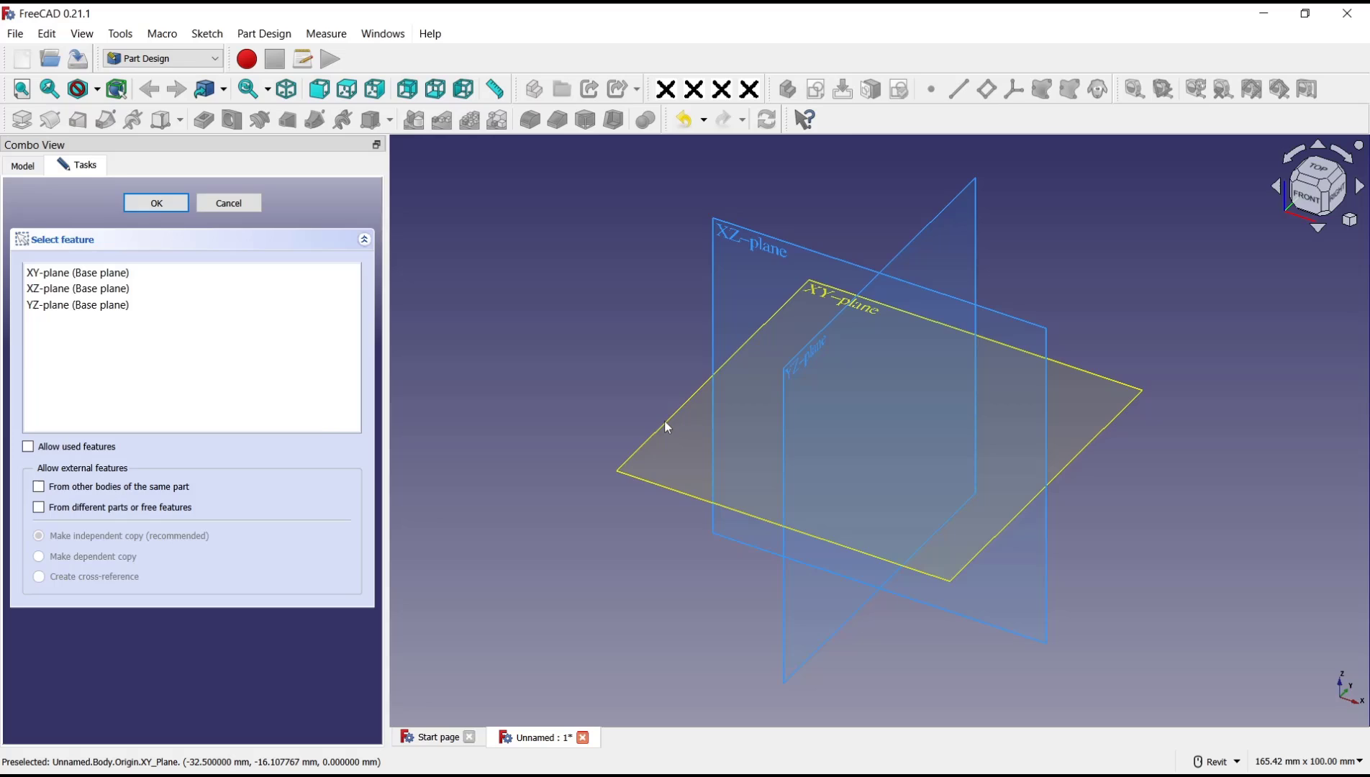
left_click(155, 203)
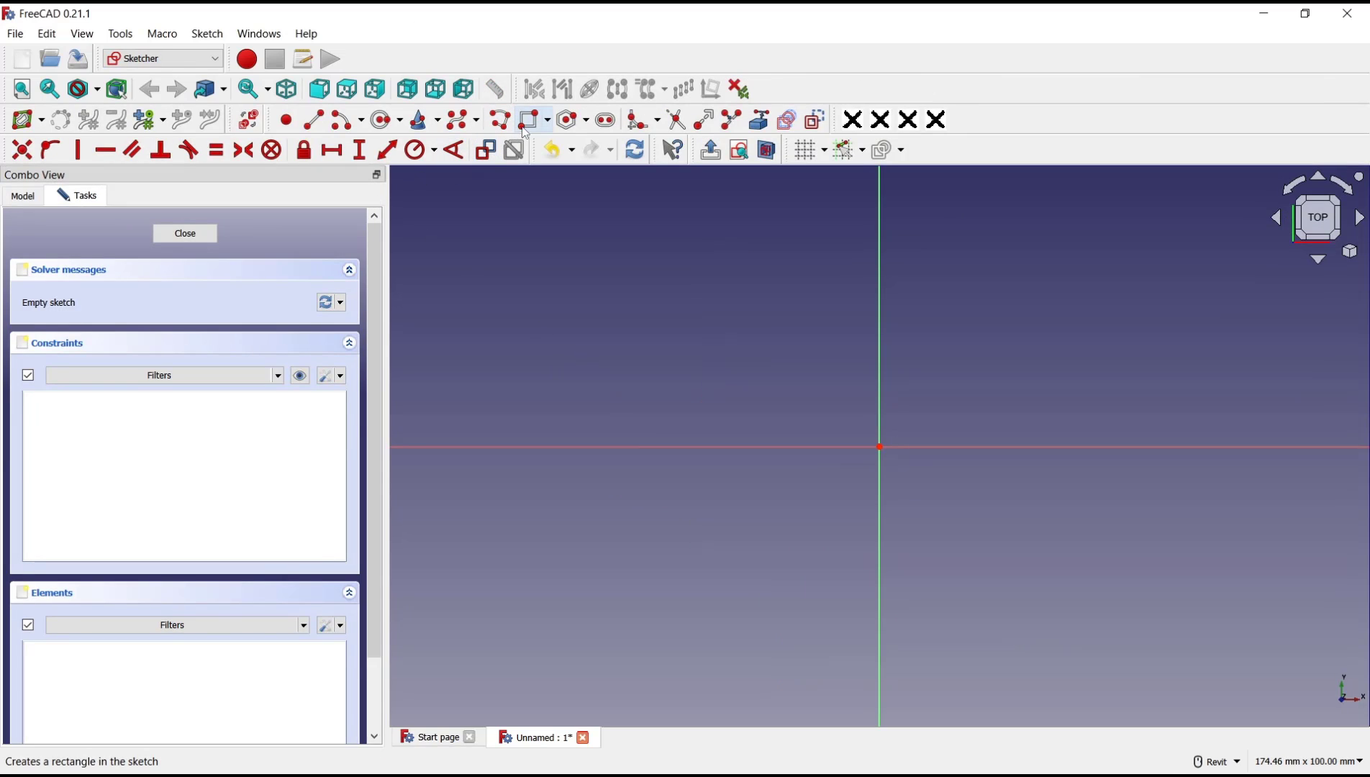
mouse_move(880, 448)
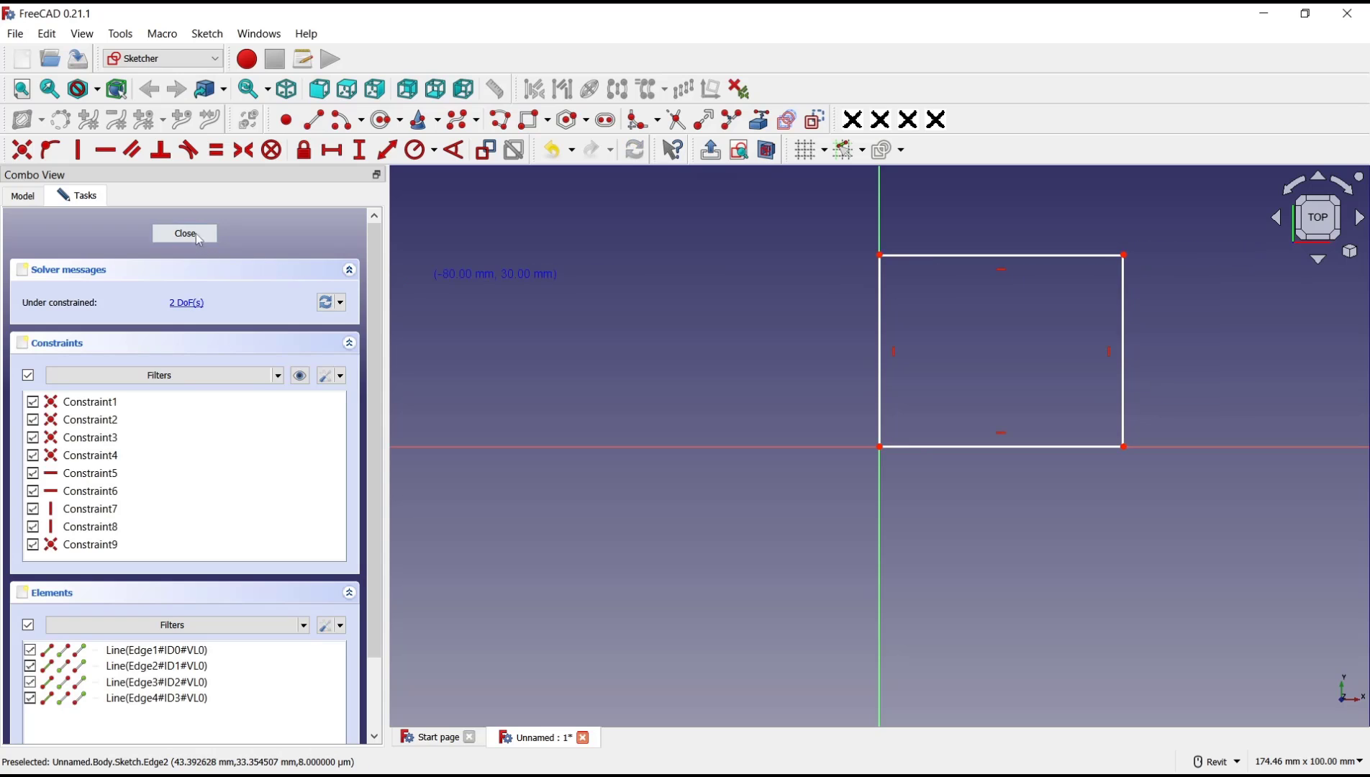
left_click(185, 233)
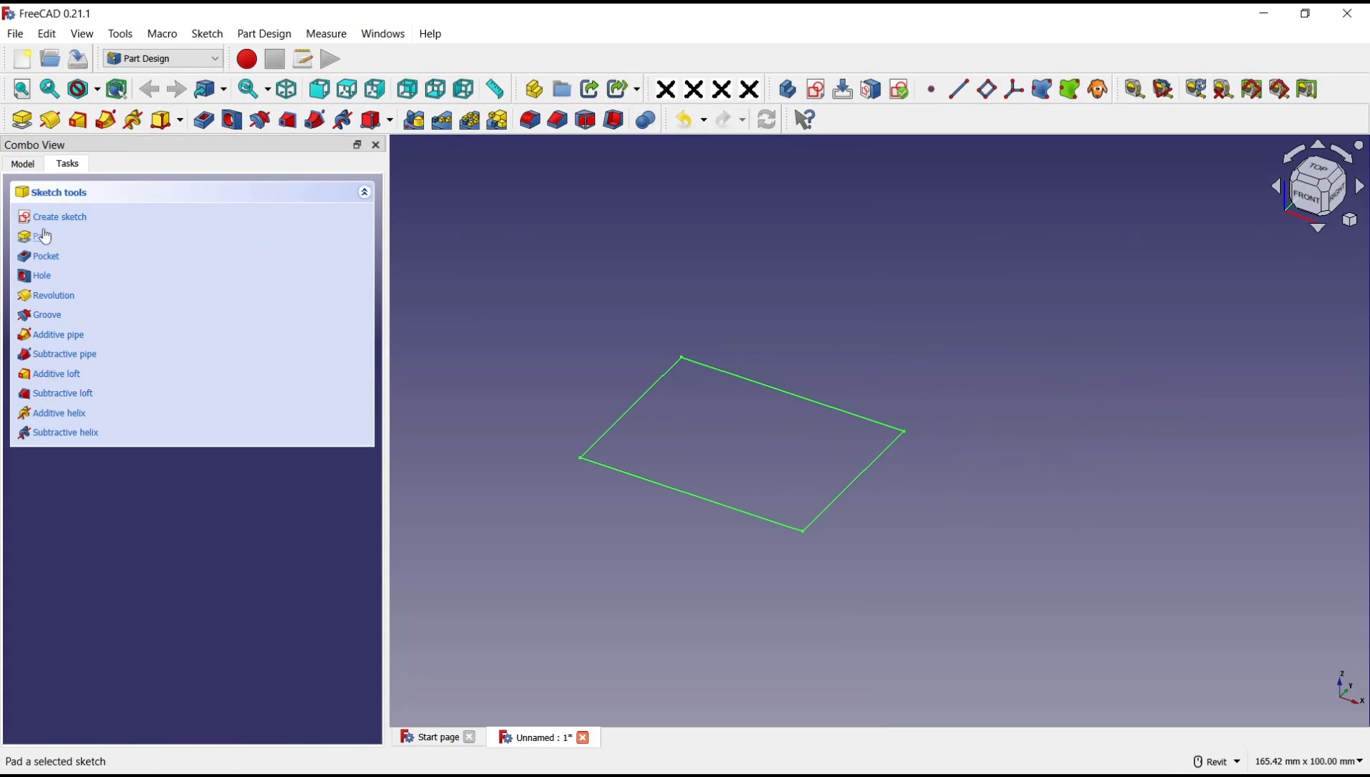
left_click(40, 236)
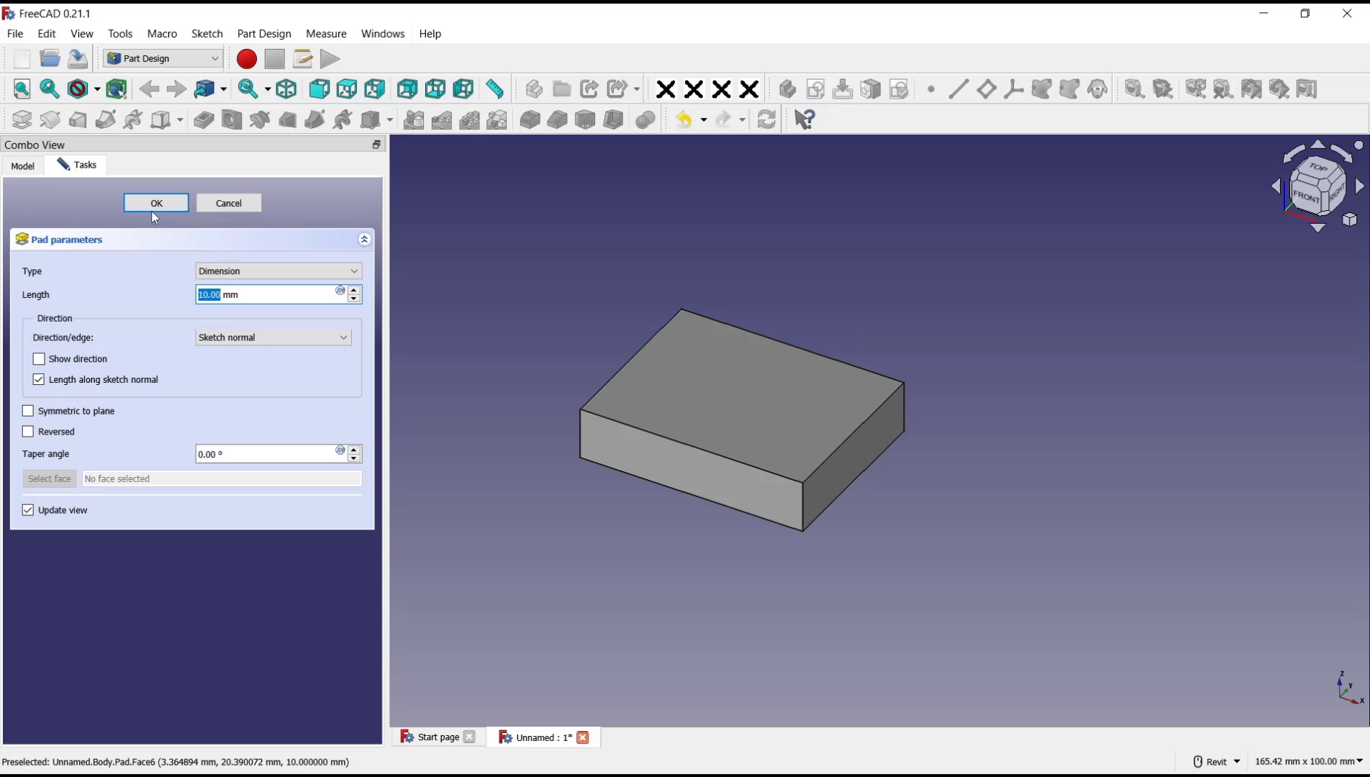
Confirm the 10 mm pad and start a hole feature on the block's top face.
left_click(156, 203)
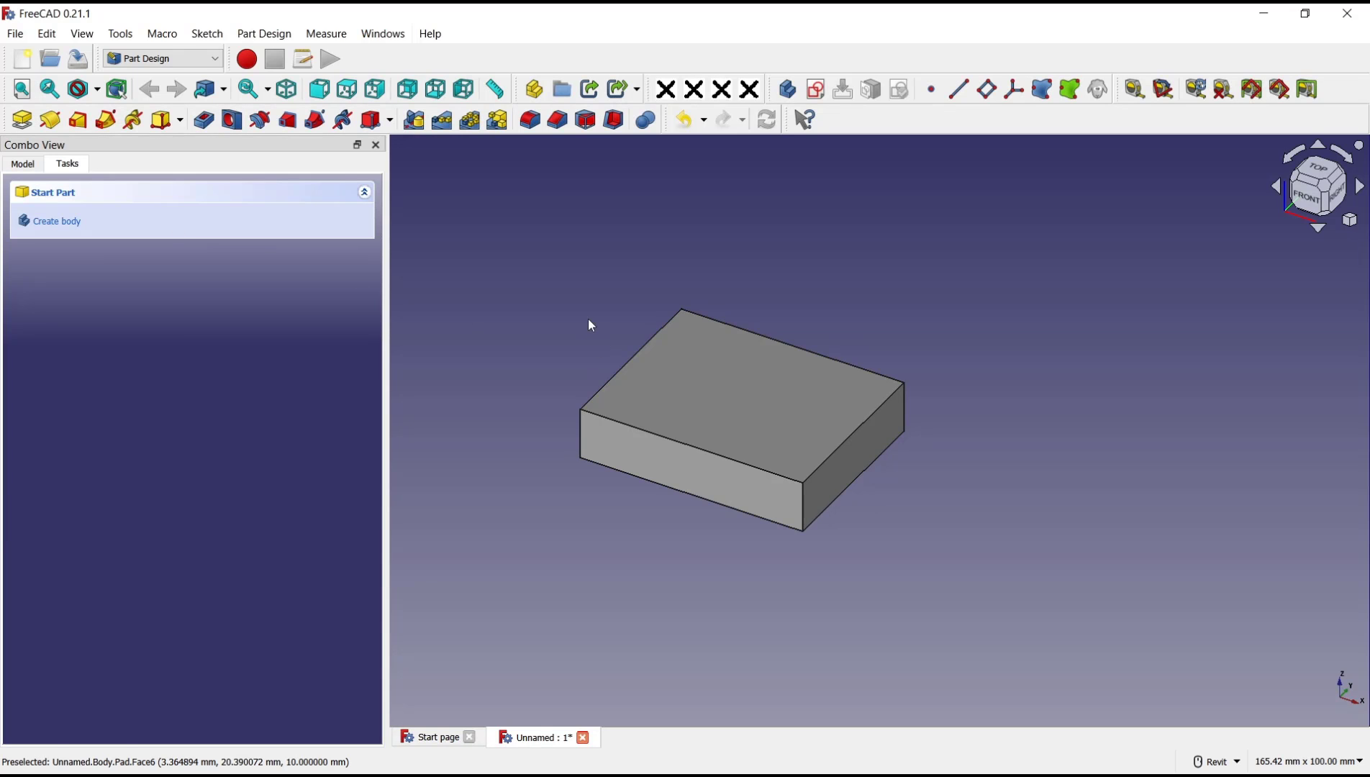
mouse_move(232, 120)
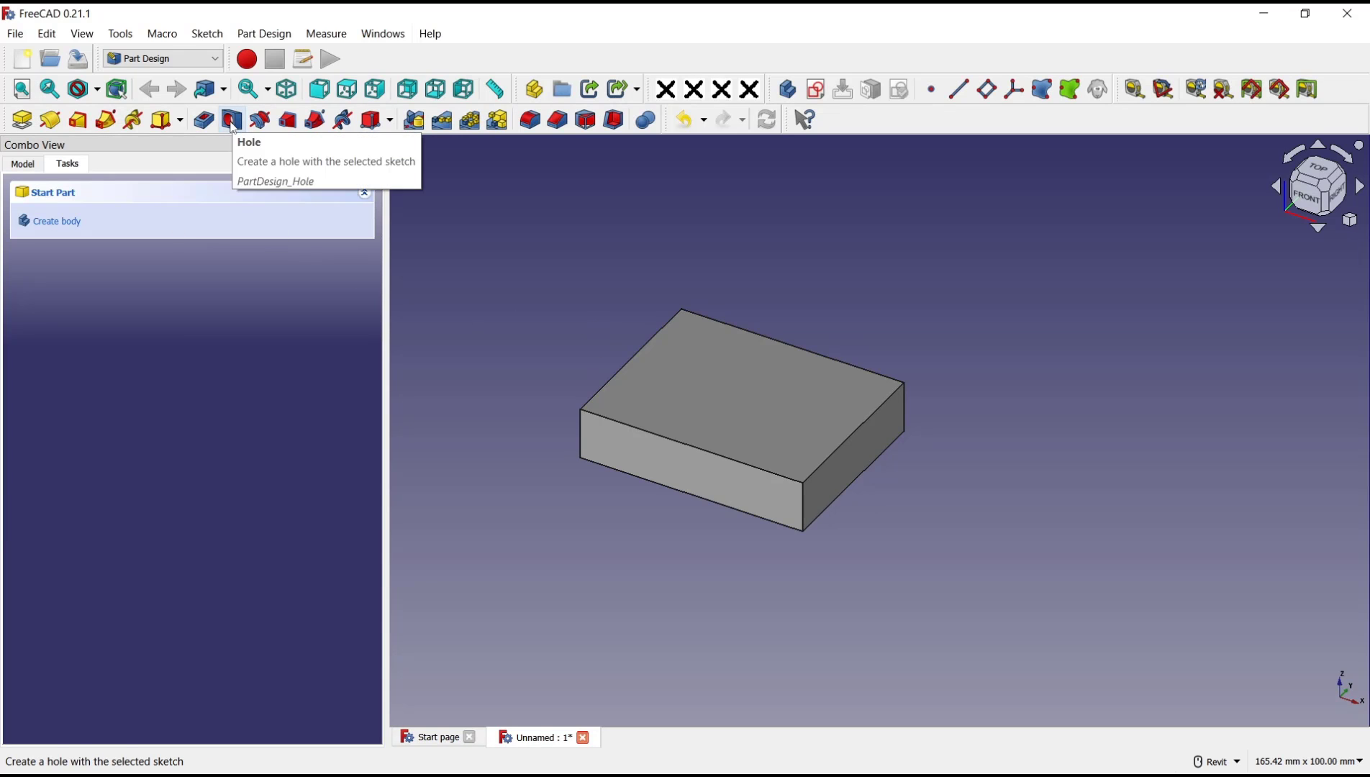
left_click(232, 120)
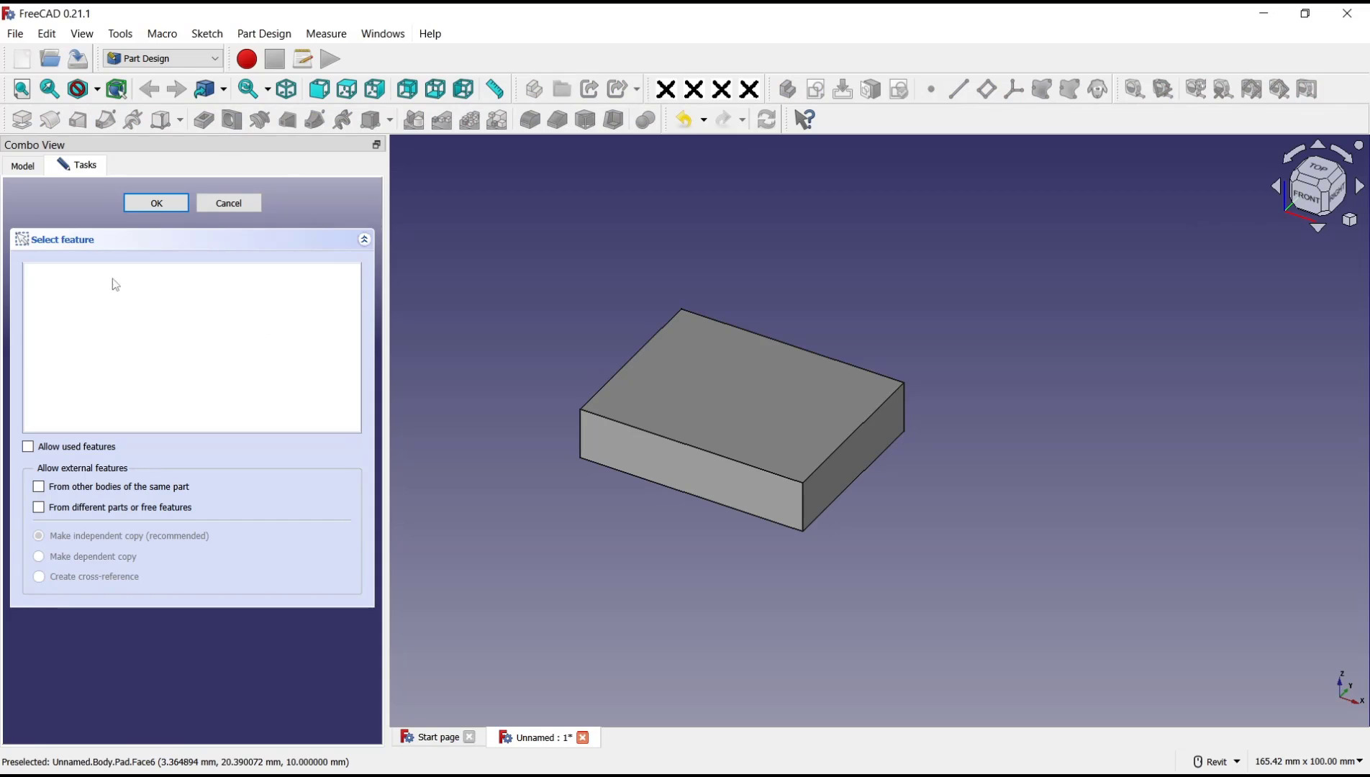
mouse_move(290, 375)
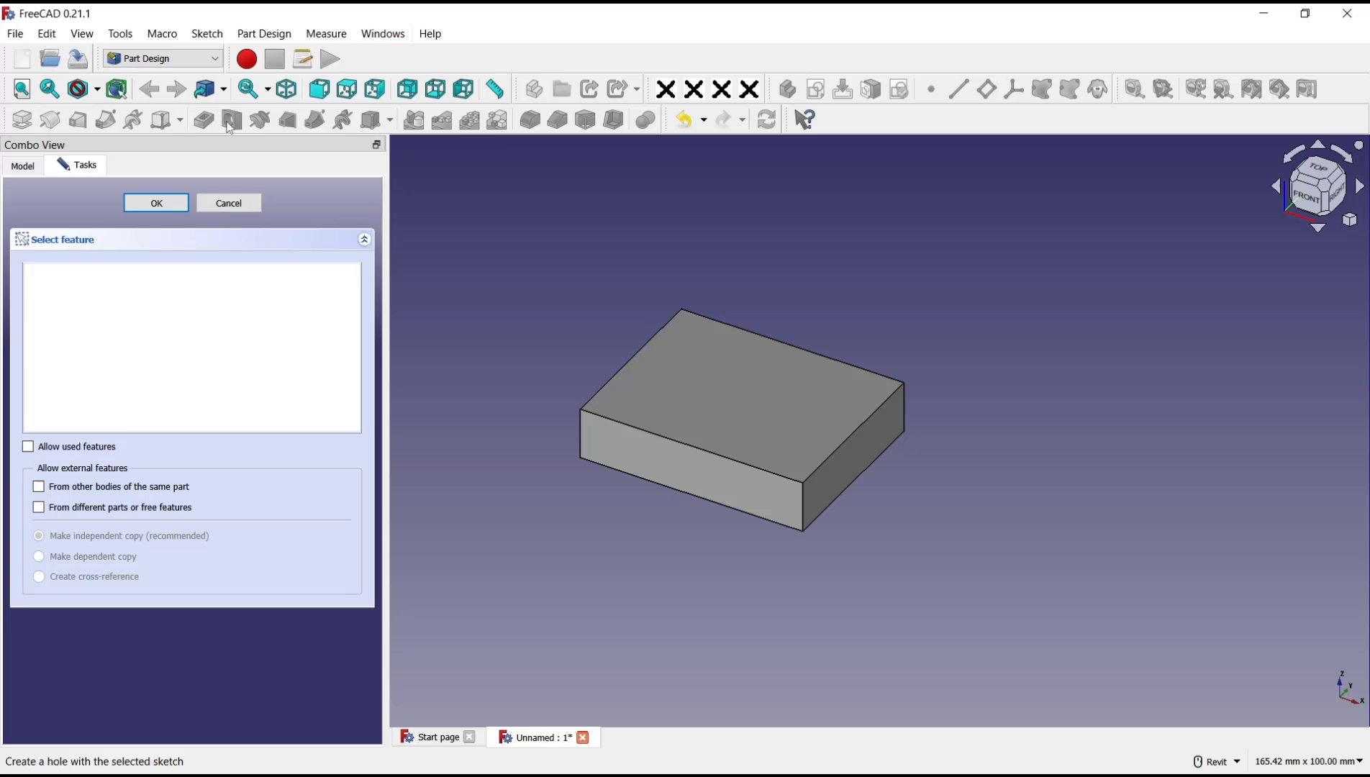
left_click(228, 203)
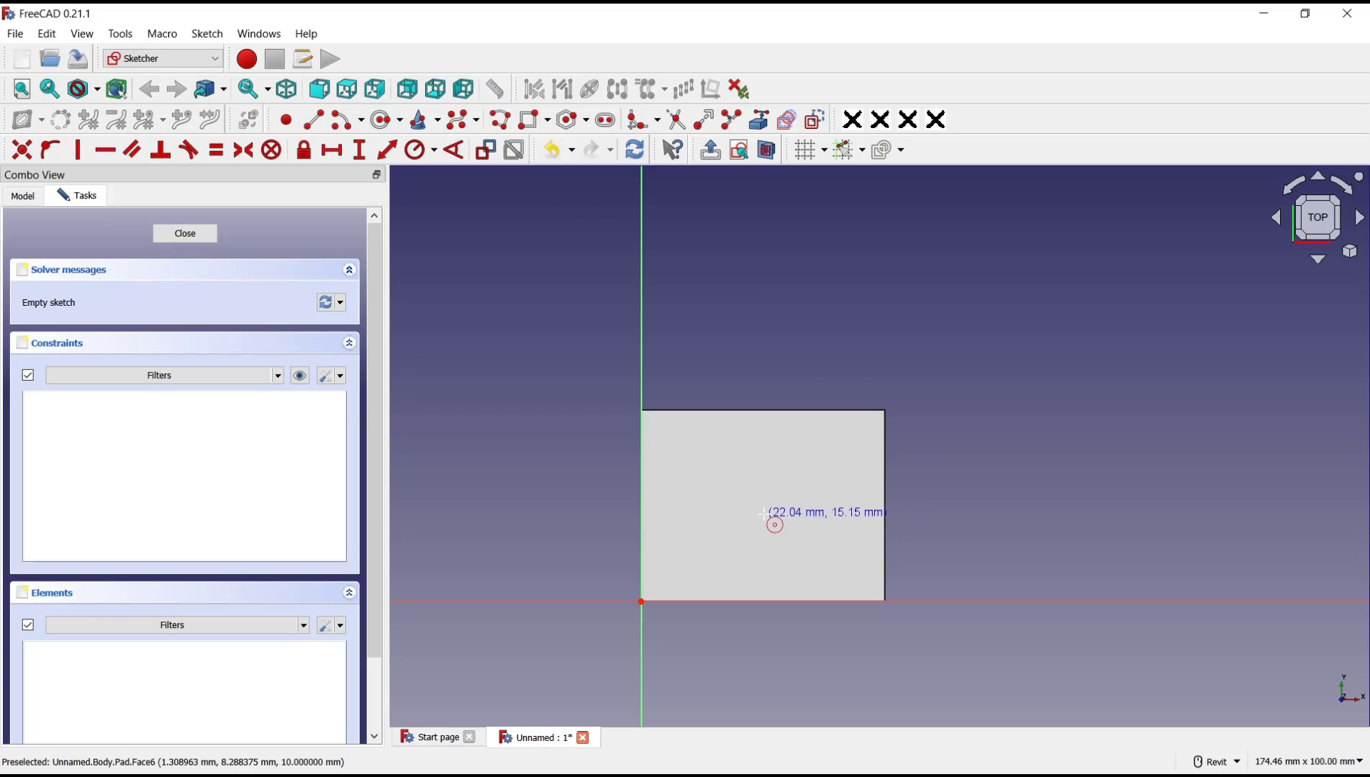
Sketch a circle on the top face and preview a 6 mm, 25 mm-deep hole from it.
left_click(773, 525)
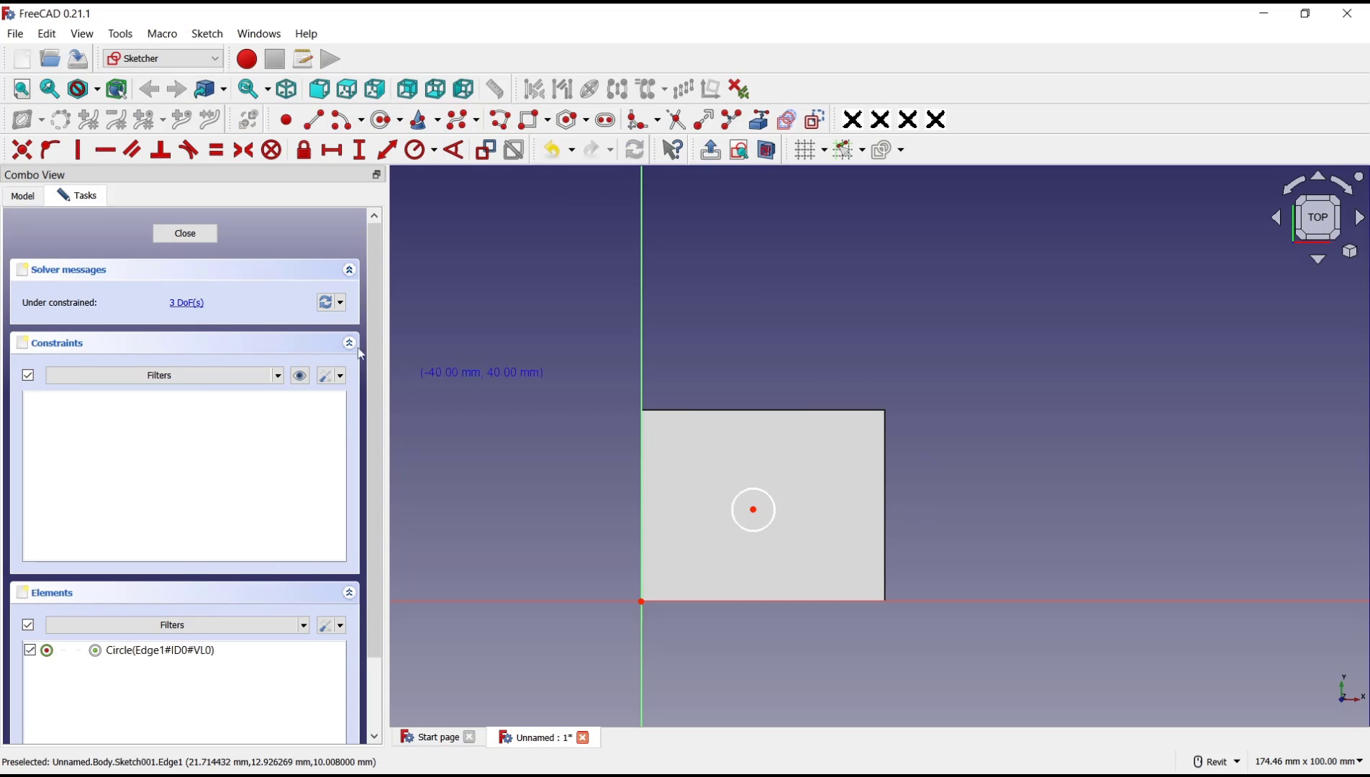
left_click(184, 233)
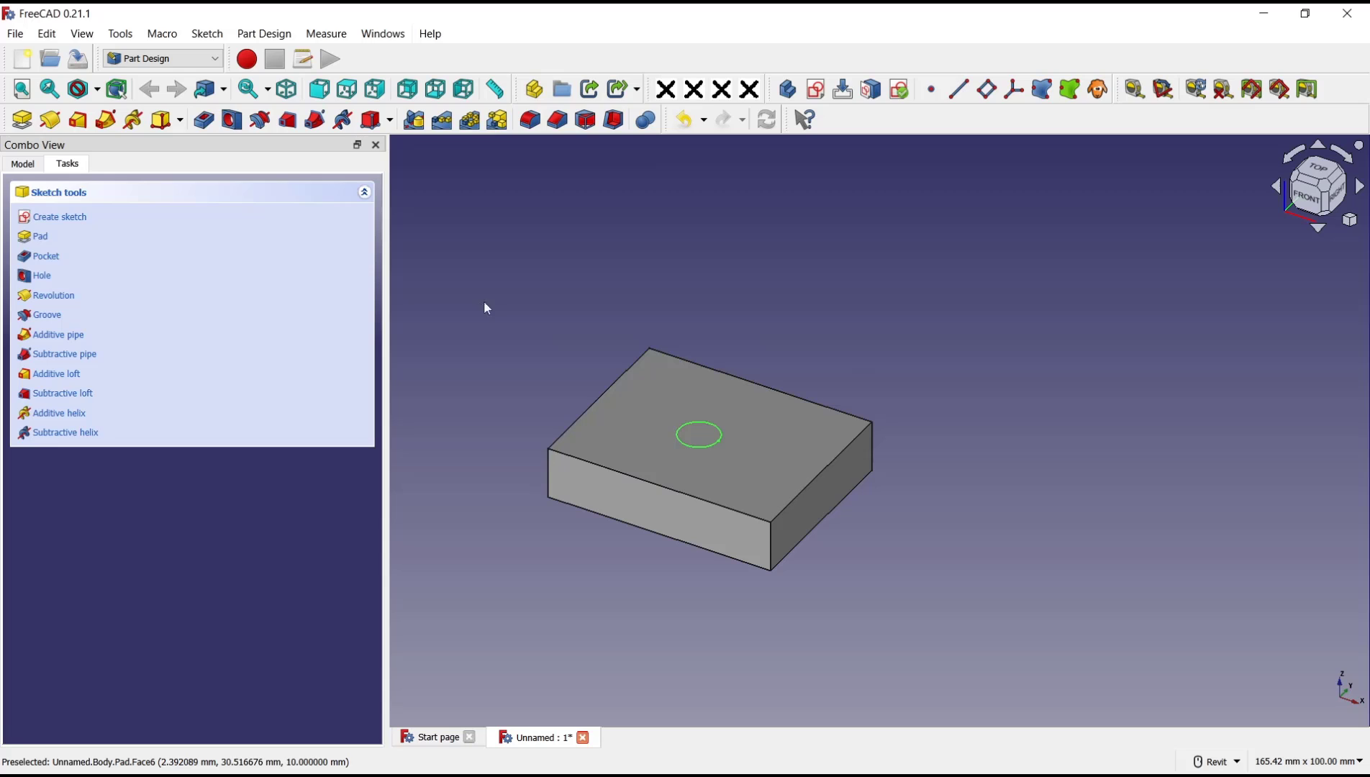
mouse_move(231, 119)
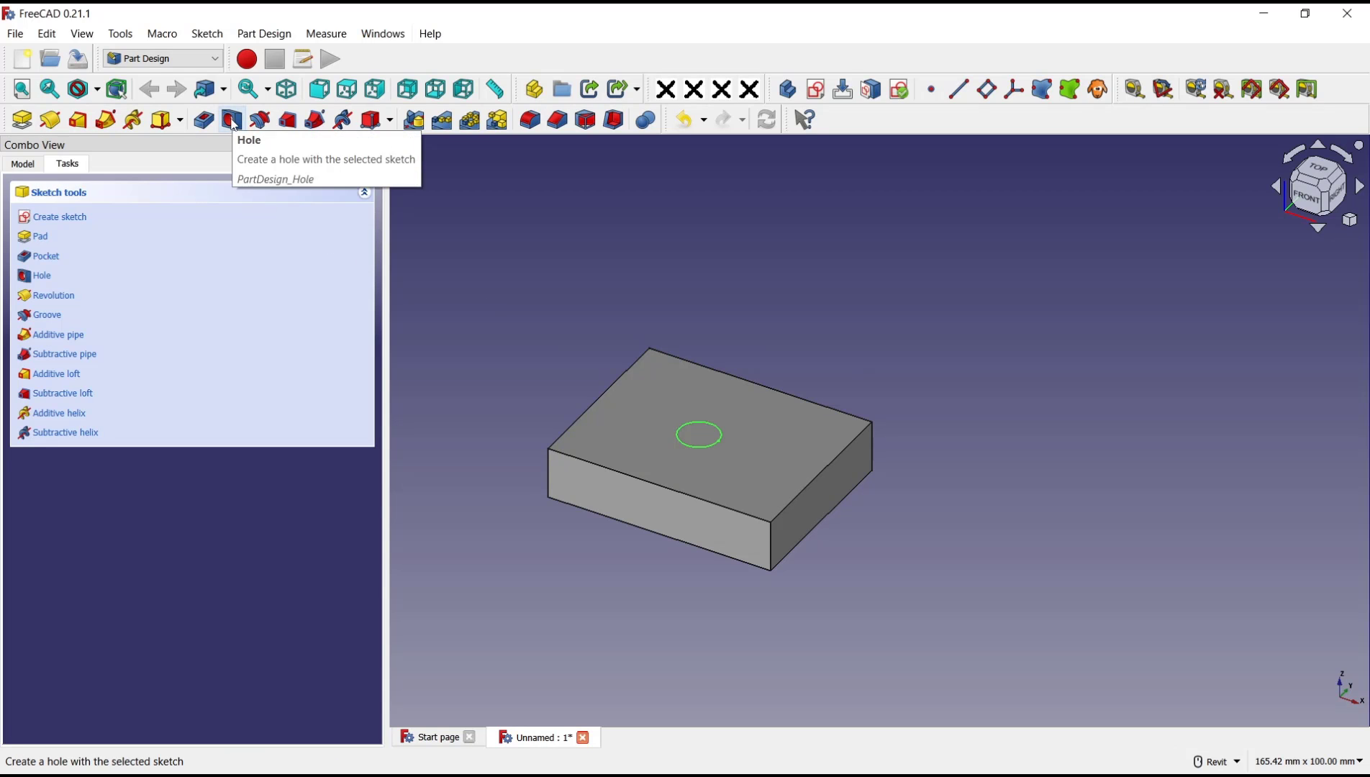
left_click(232, 120)
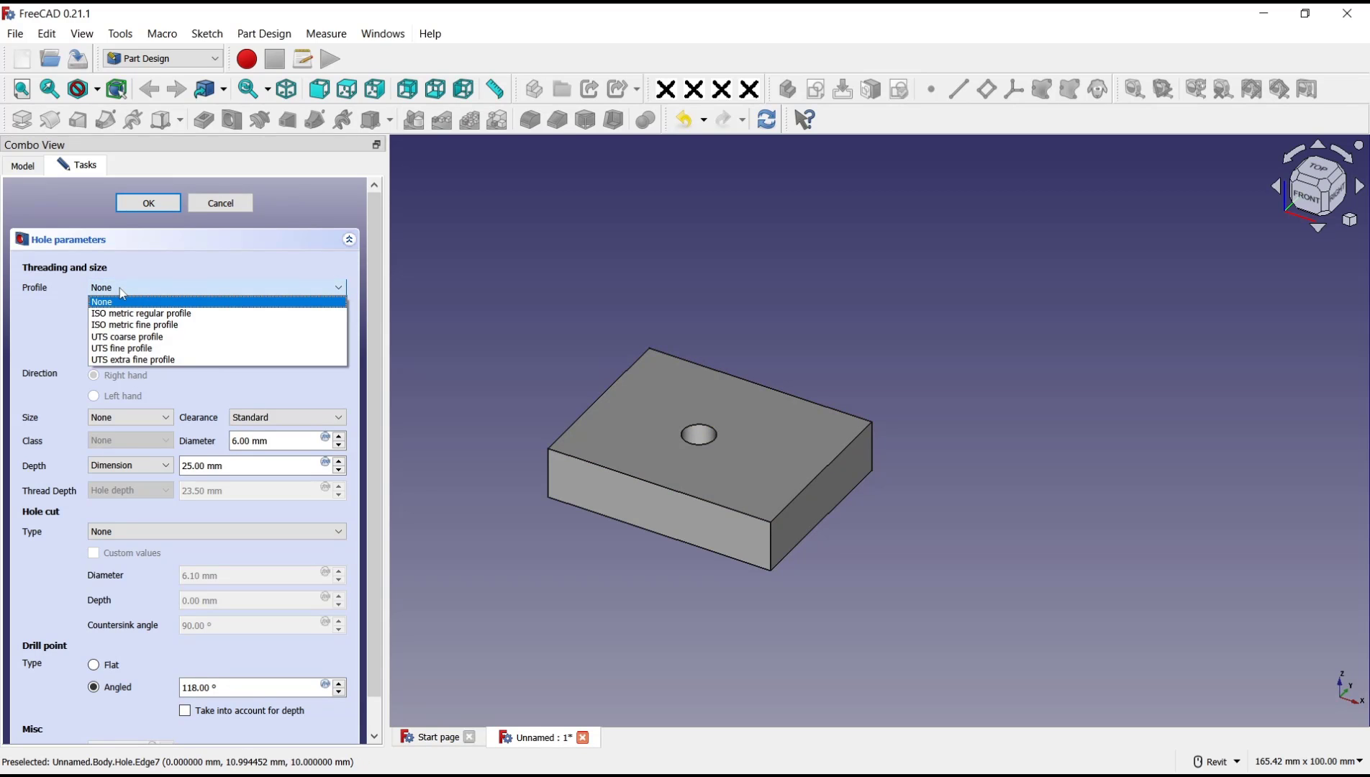
mouse_move(141, 313)
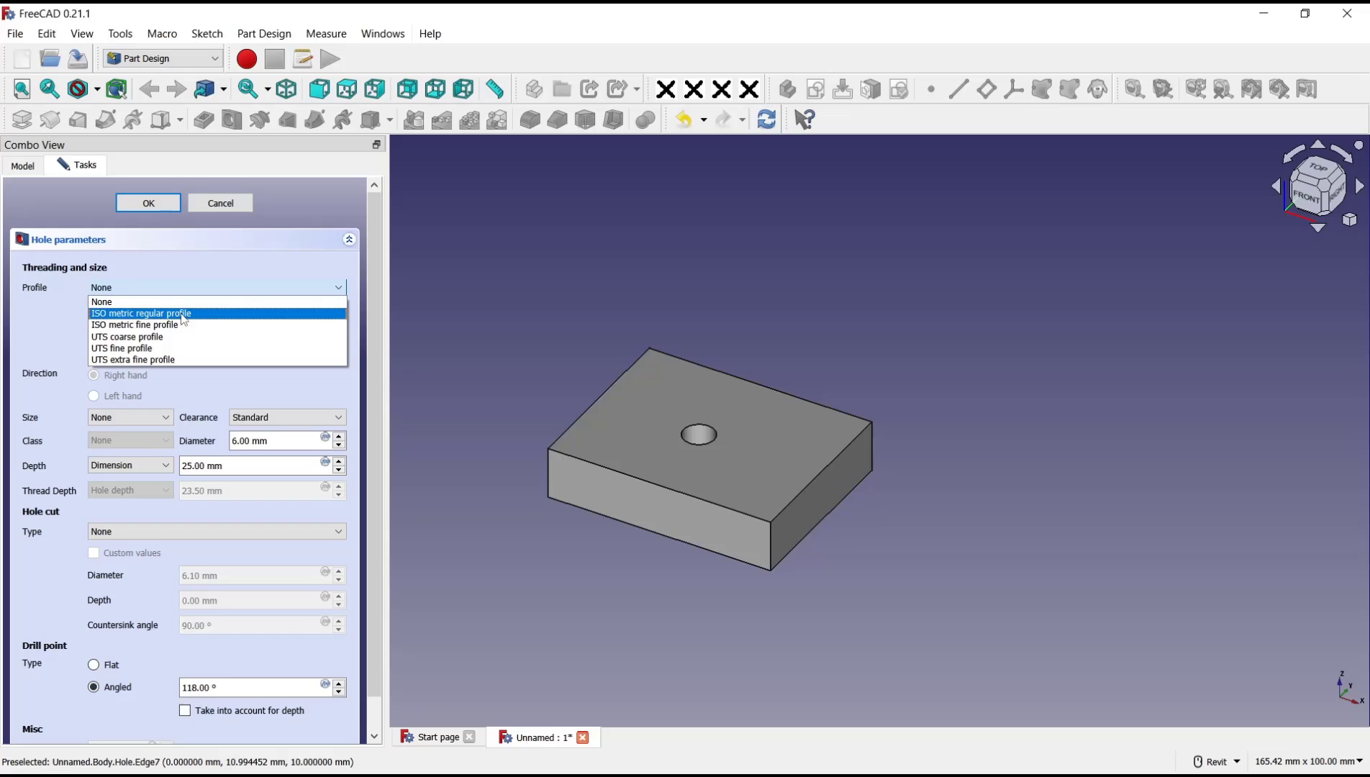
Give the hole the ISO metric regular M6 profile with a 6.6 mm diameter.
left_click(141, 313)
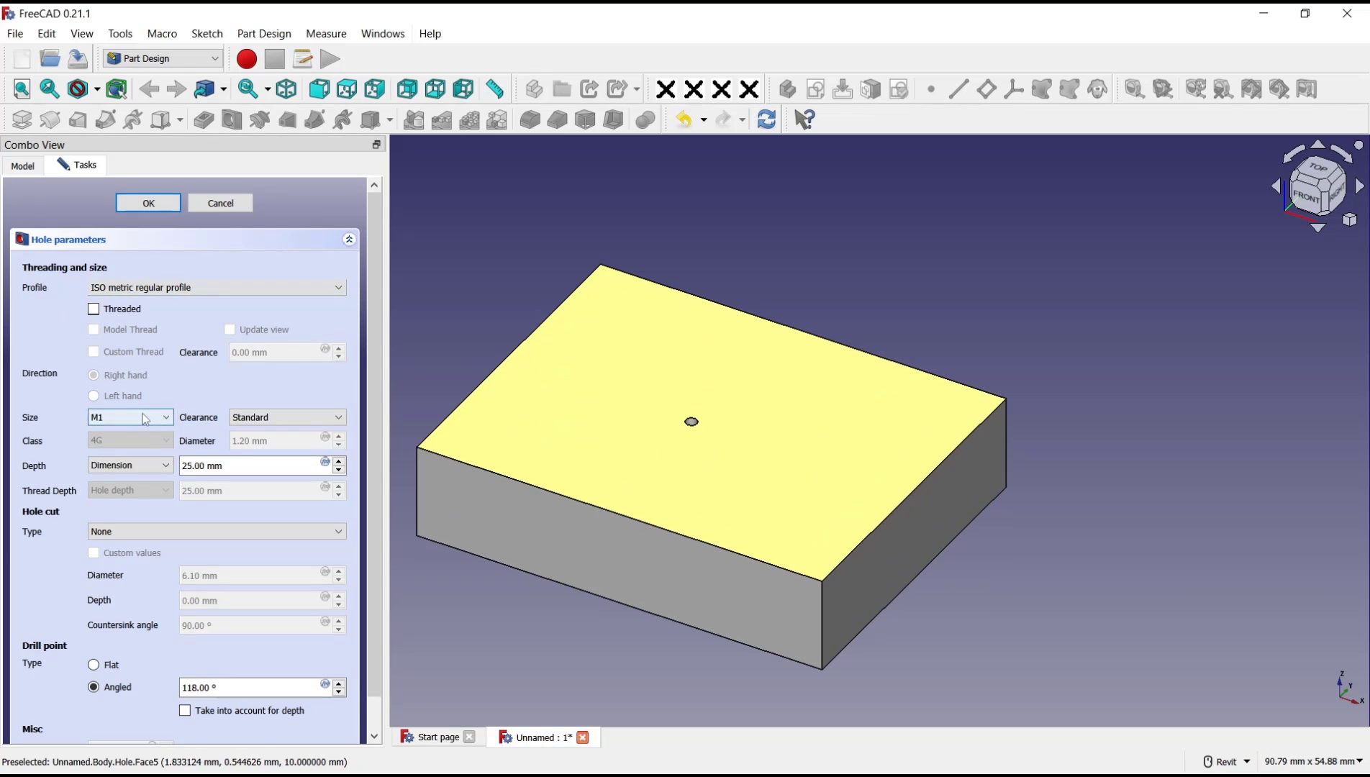
left_click(129, 417)
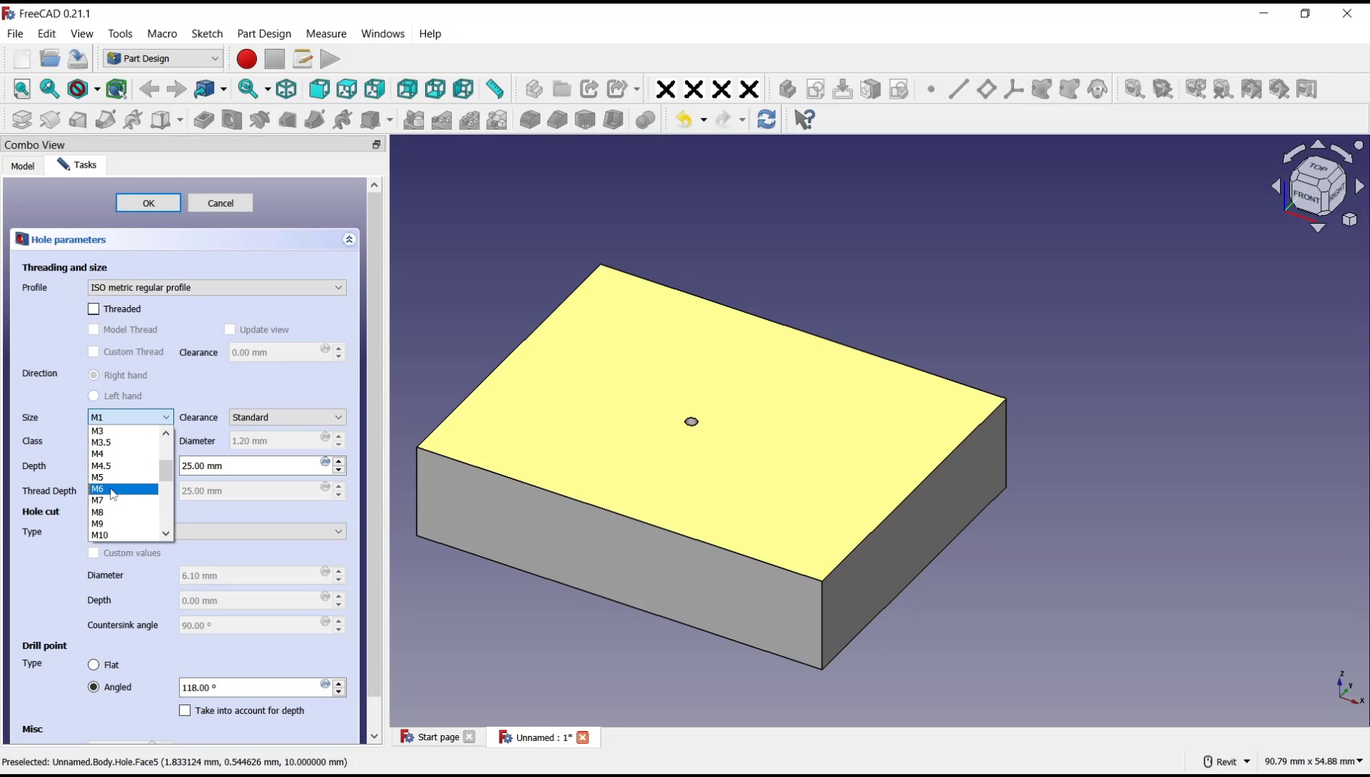
left_click(98, 488)
type("1")
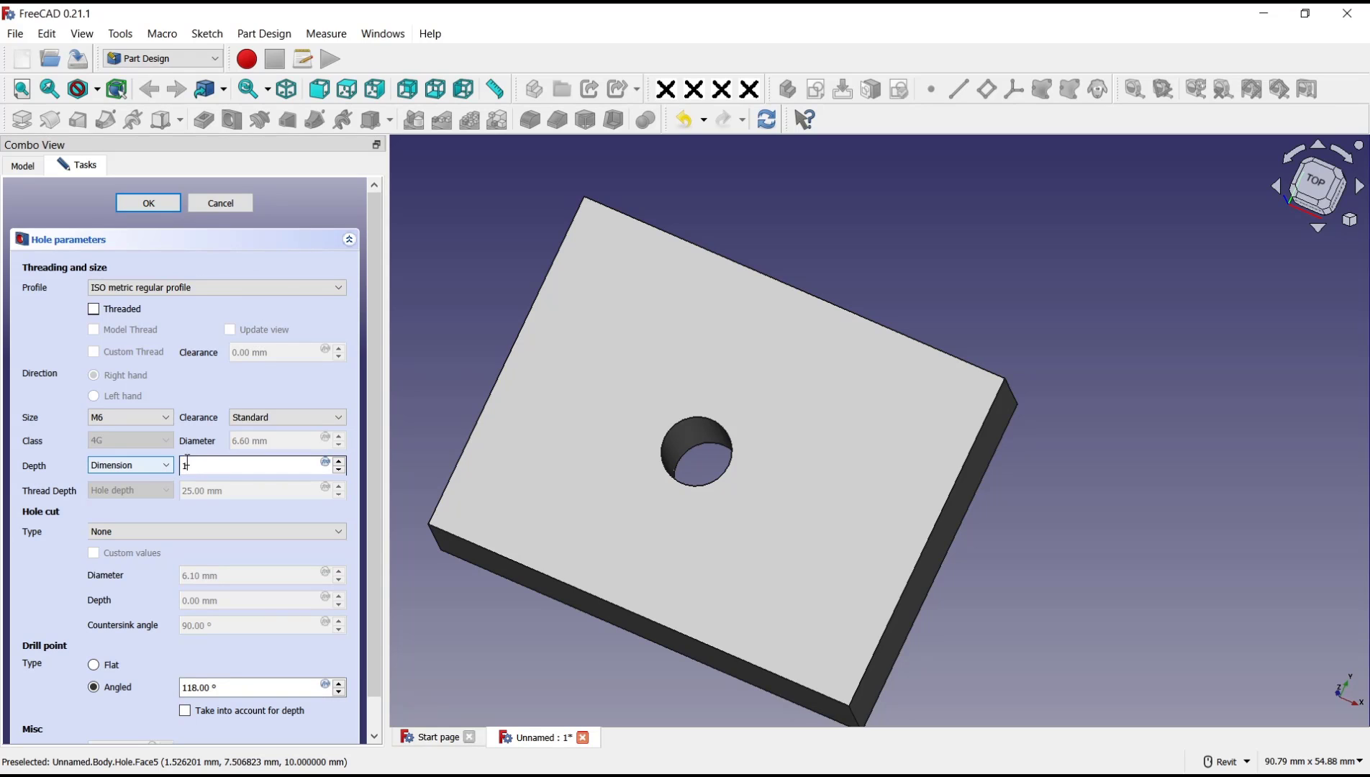
Try depth values 0 and 5, then set the M6 hole depth to Through all.
type("0")
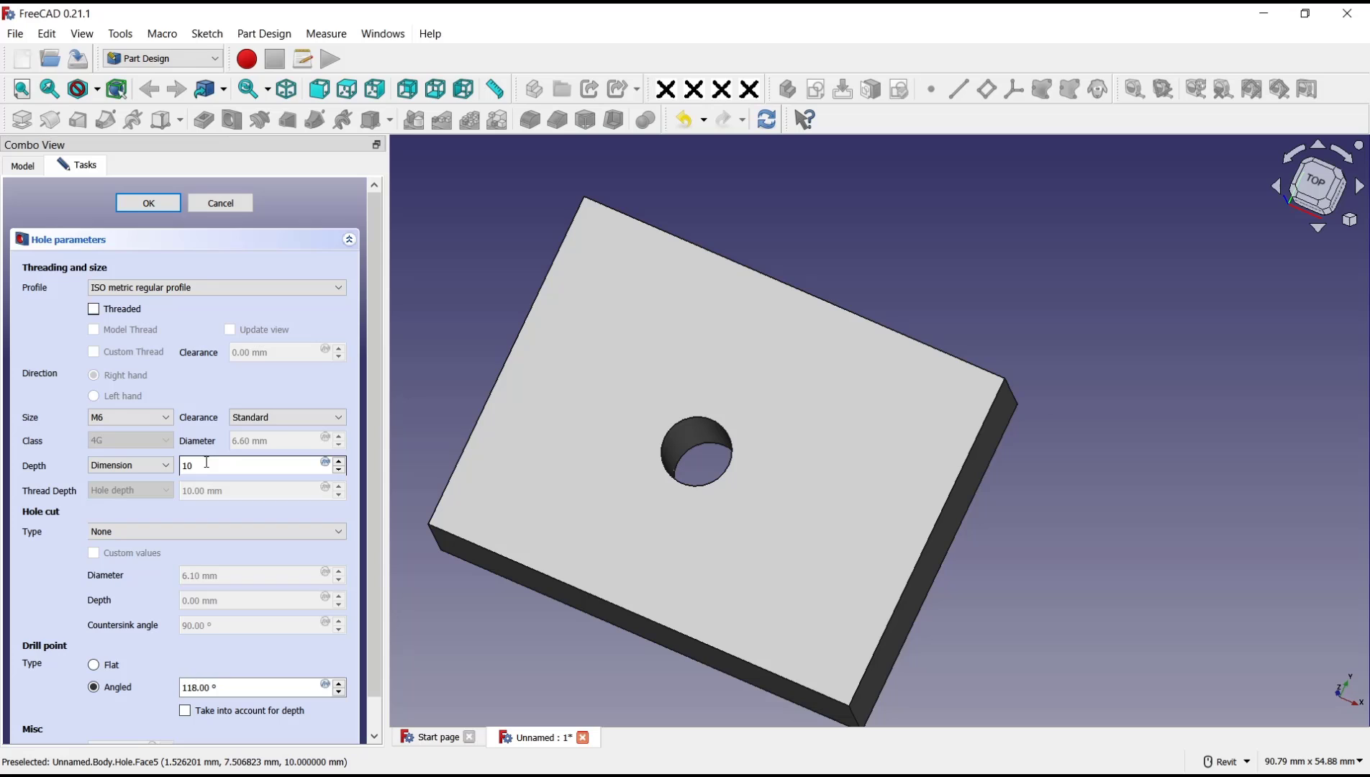
type("5")
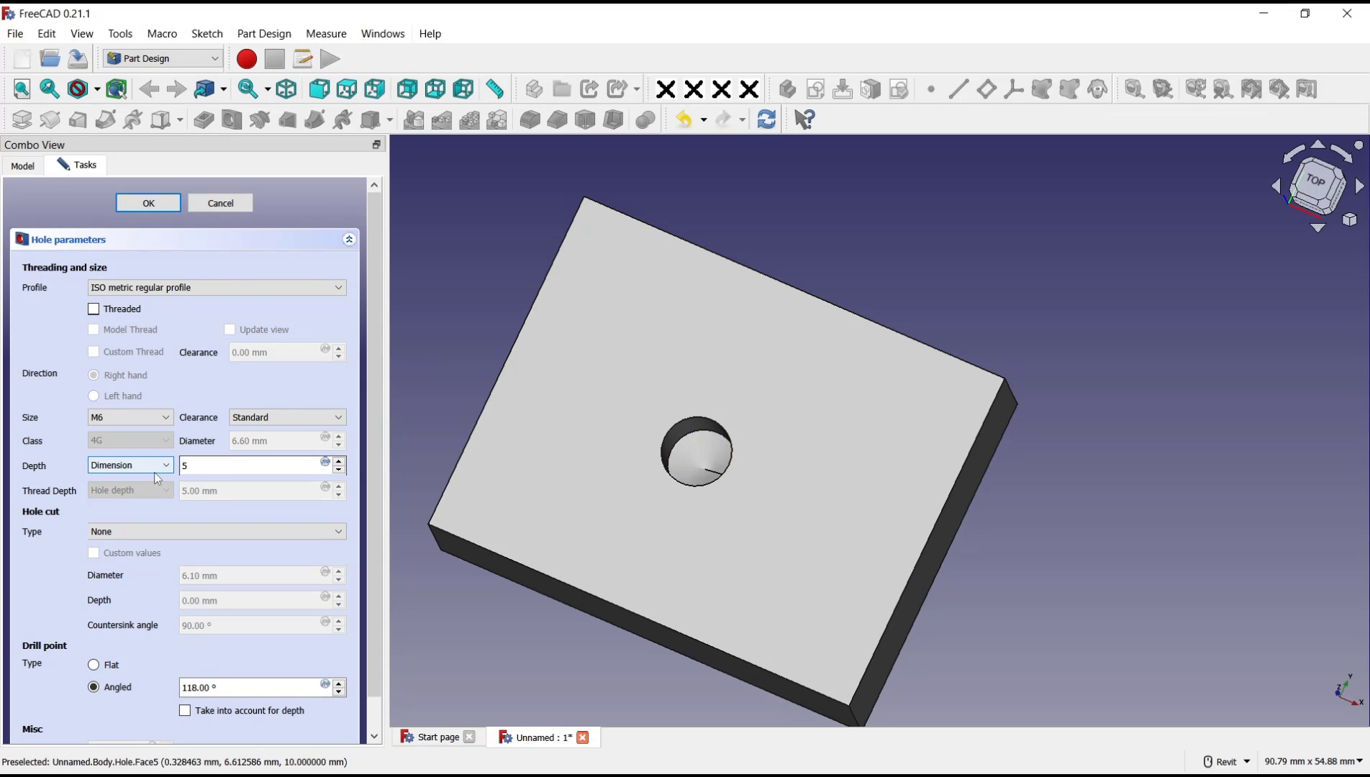
left_click(130, 464)
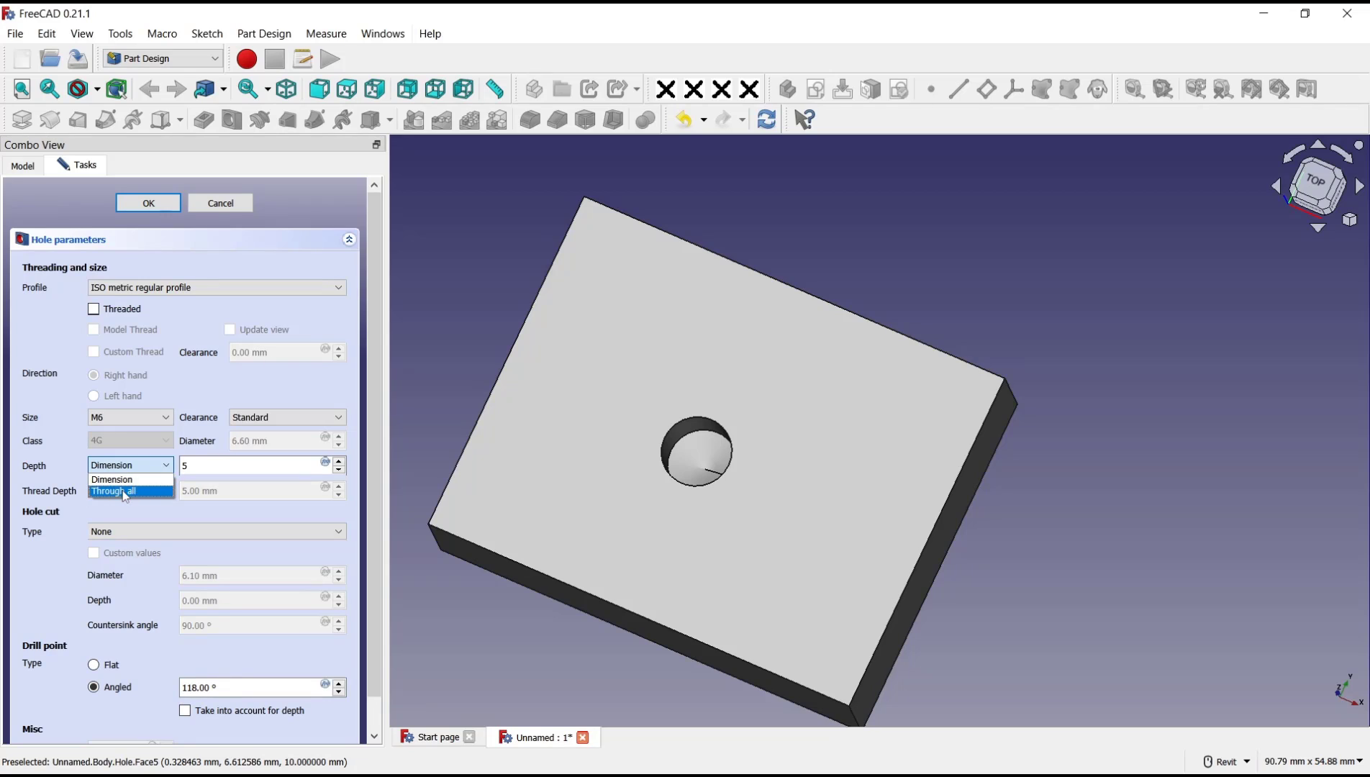
left_click(118, 491)
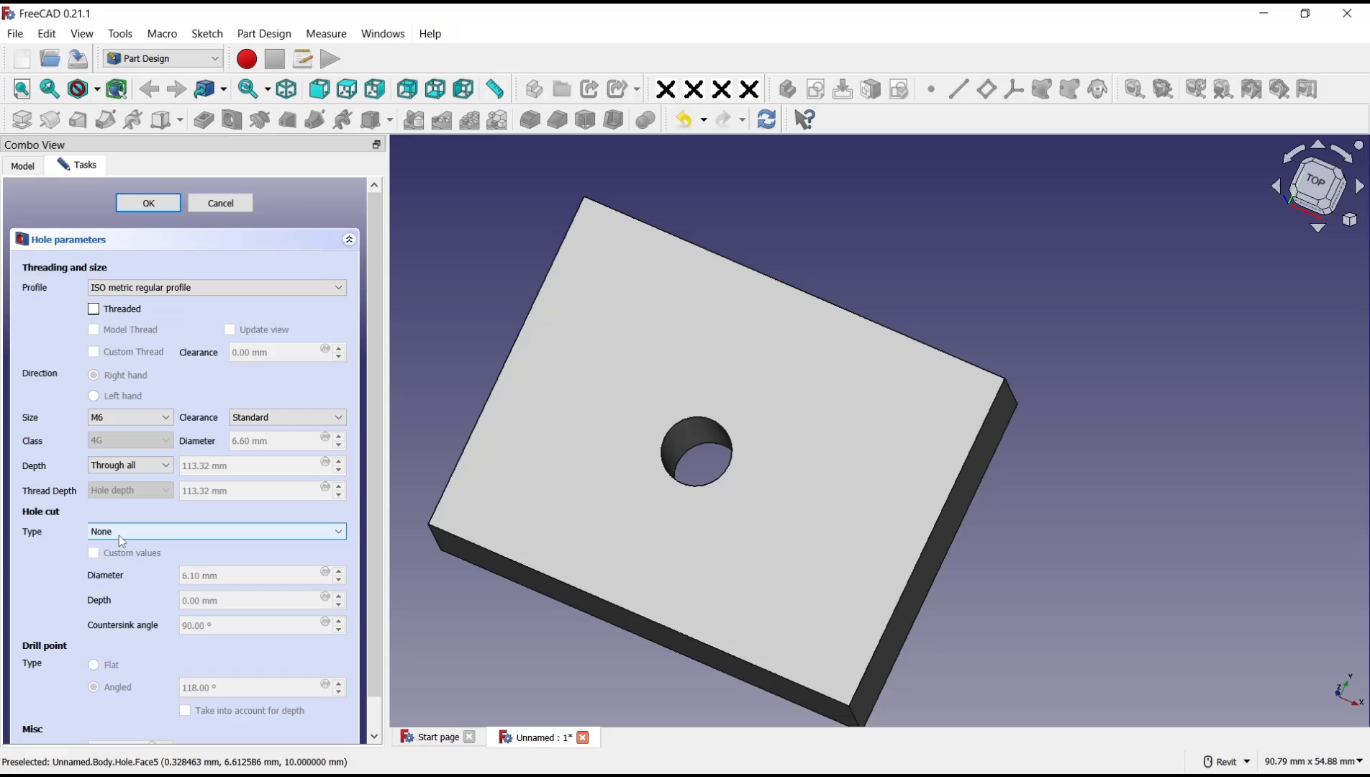
left_click(214, 531)
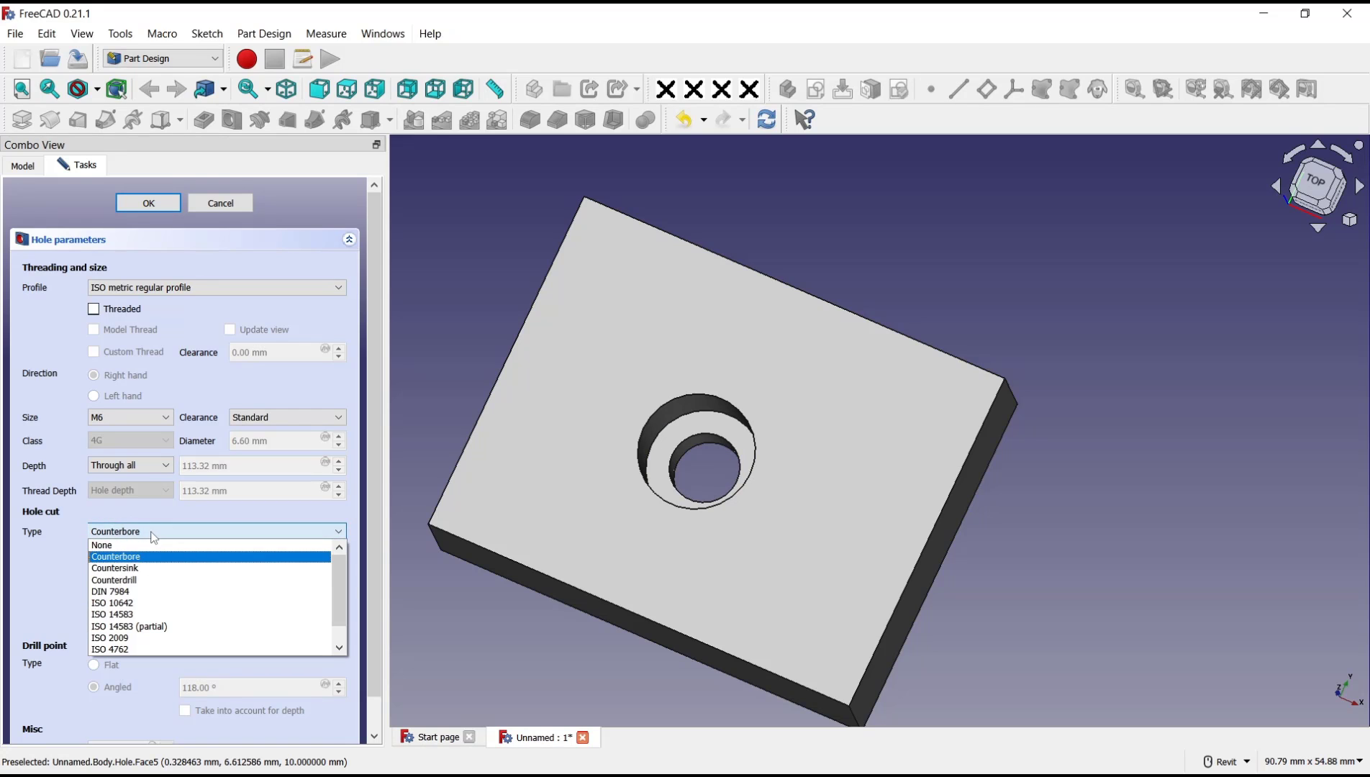
left_click(114, 568)
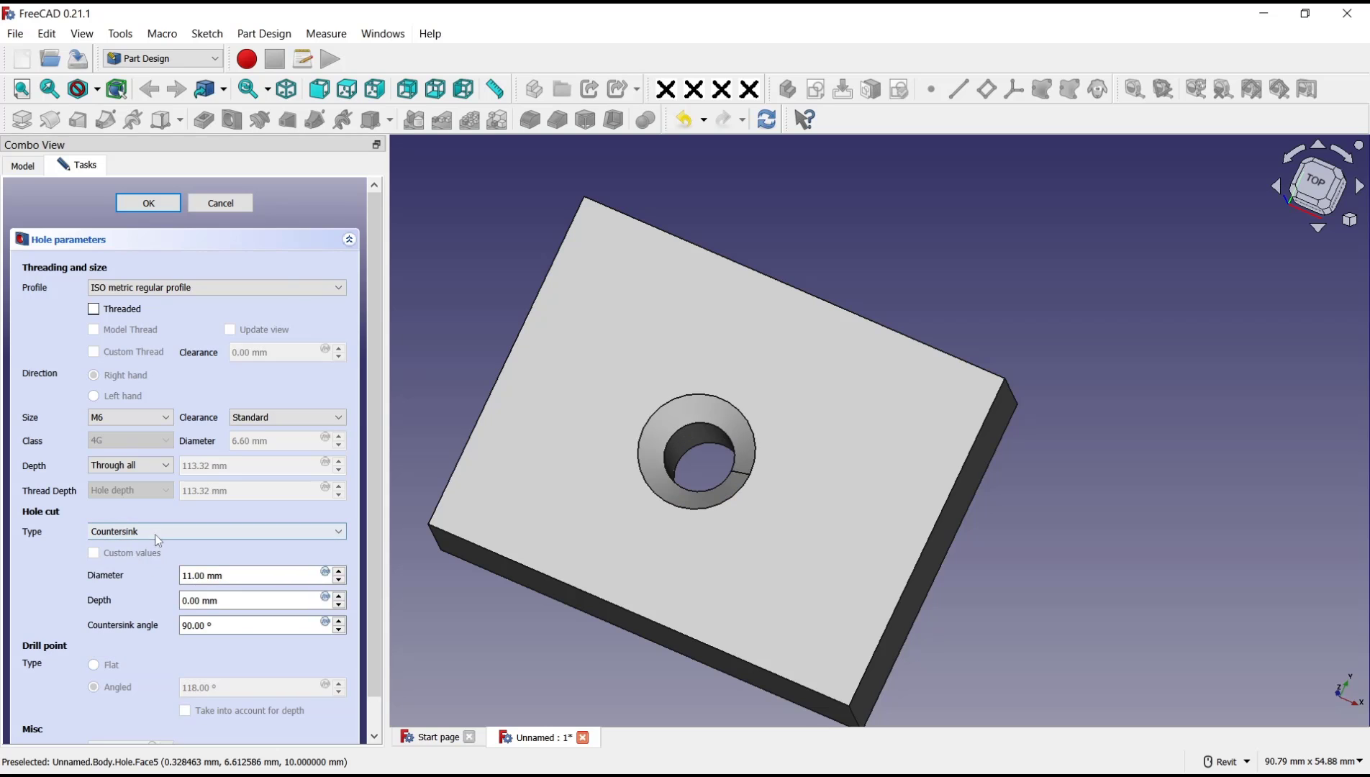
left_click(216, 531)
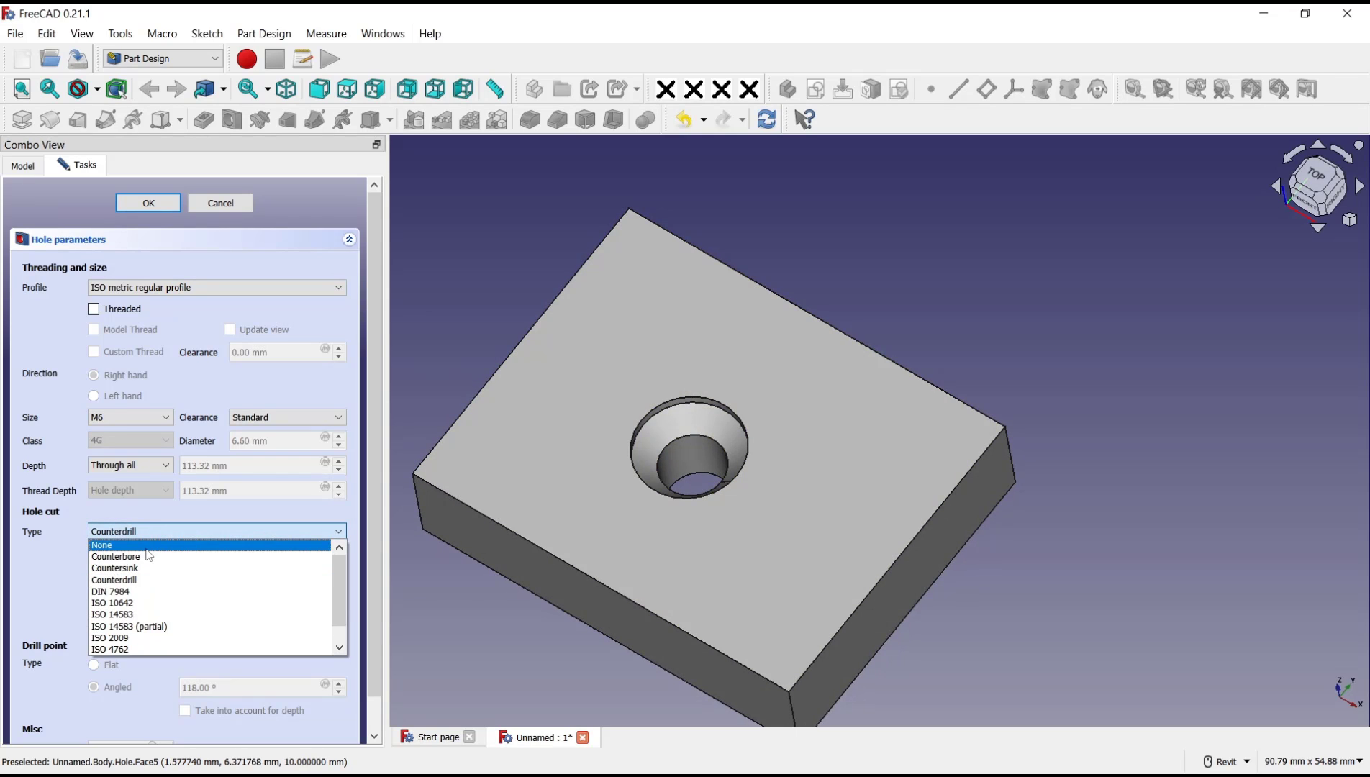
left_click(102, 544)
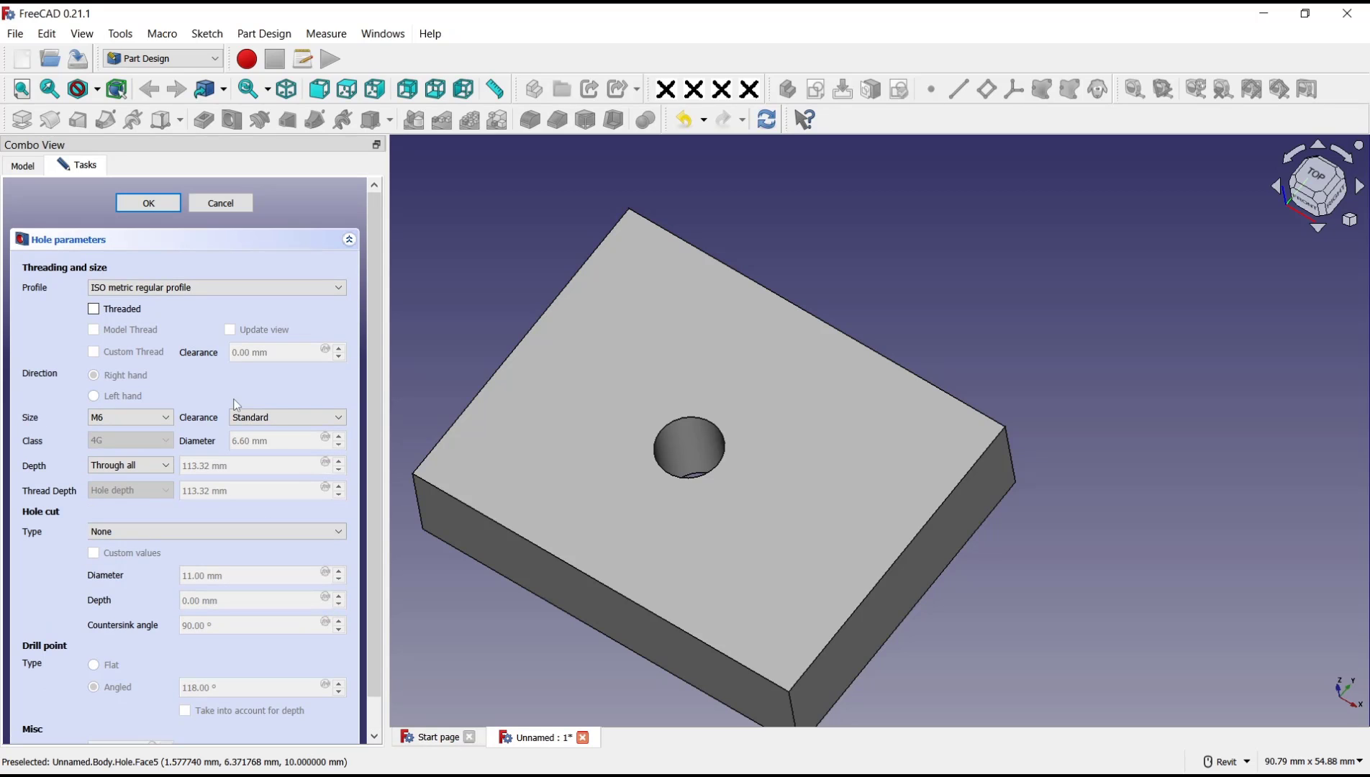
Make the M6 hole threaded with a modelled right-hand thread visible in the preview.
left_click(93, 308)
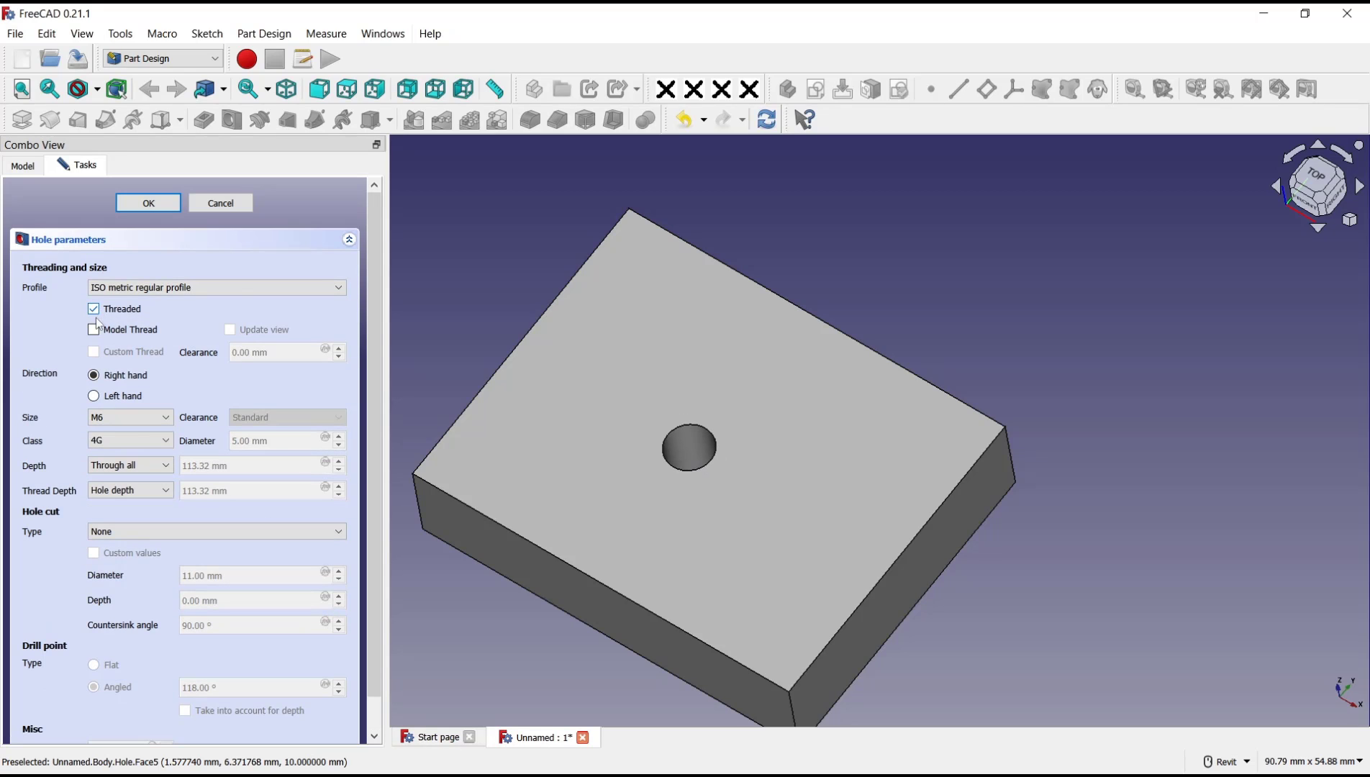
mouse_move(94, 329)
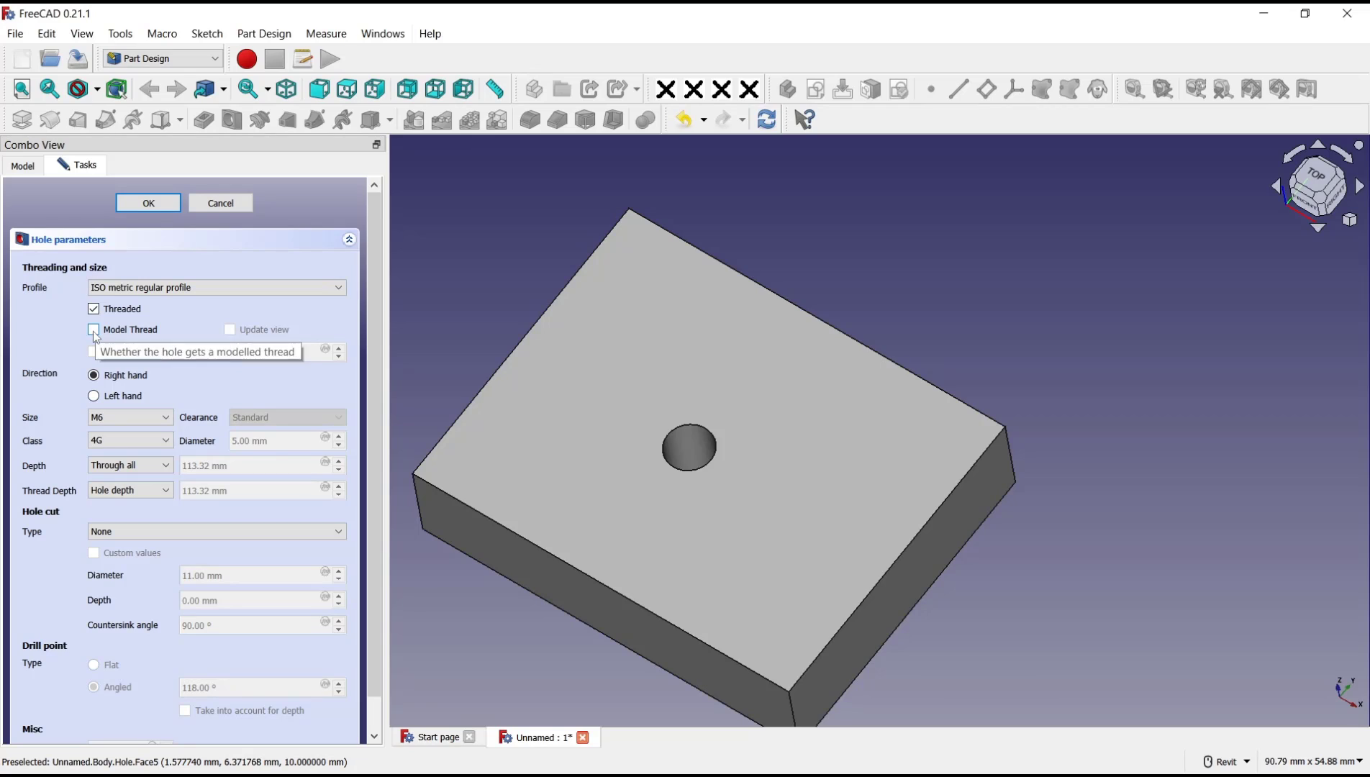
left_click(93, 330)
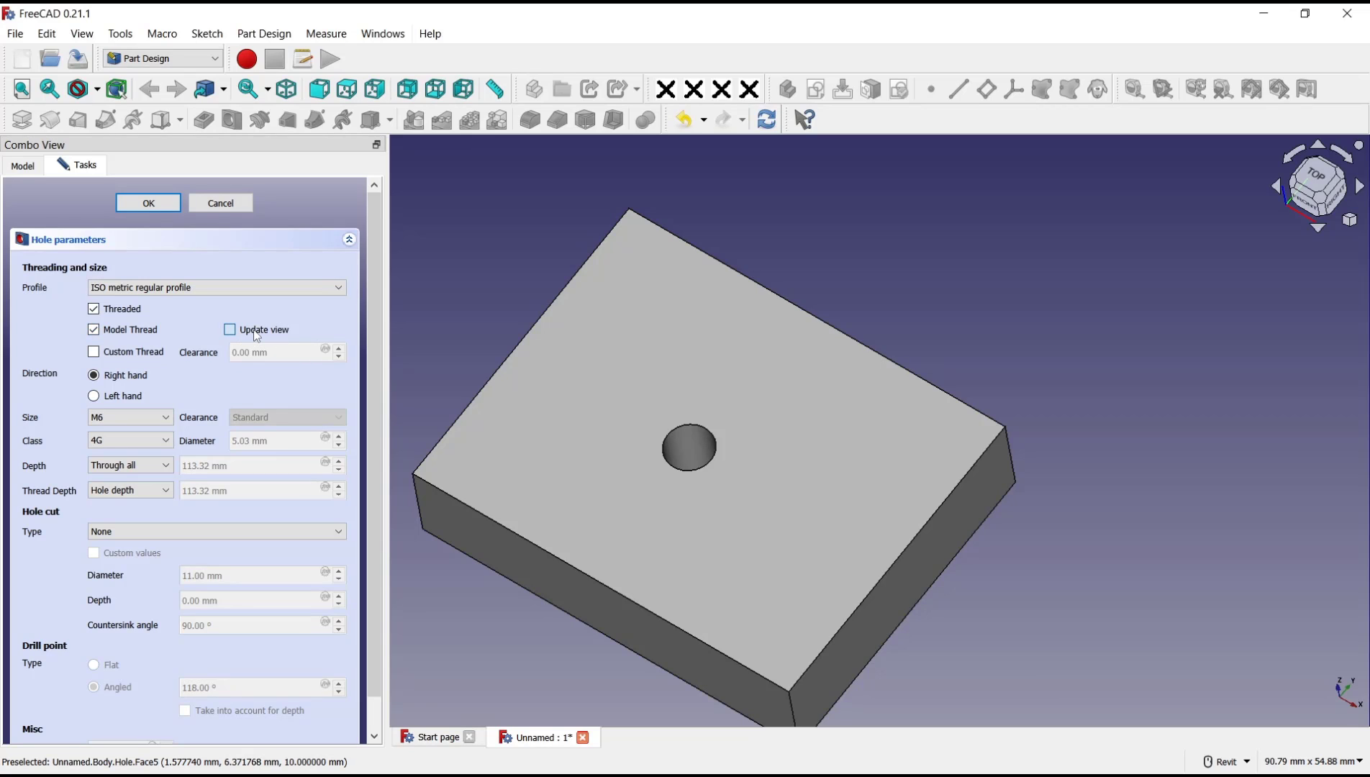
mouse_move(661, 455)
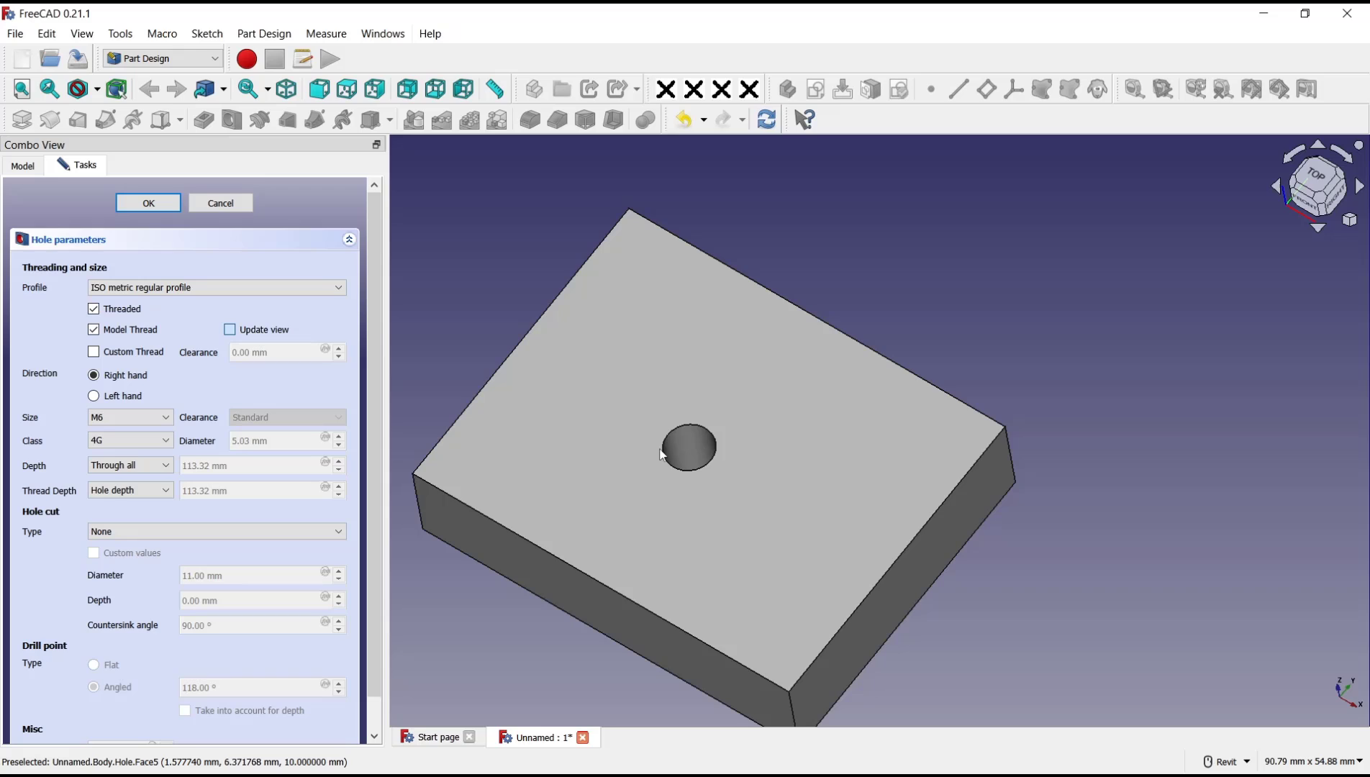
mouse_move(686, 464)
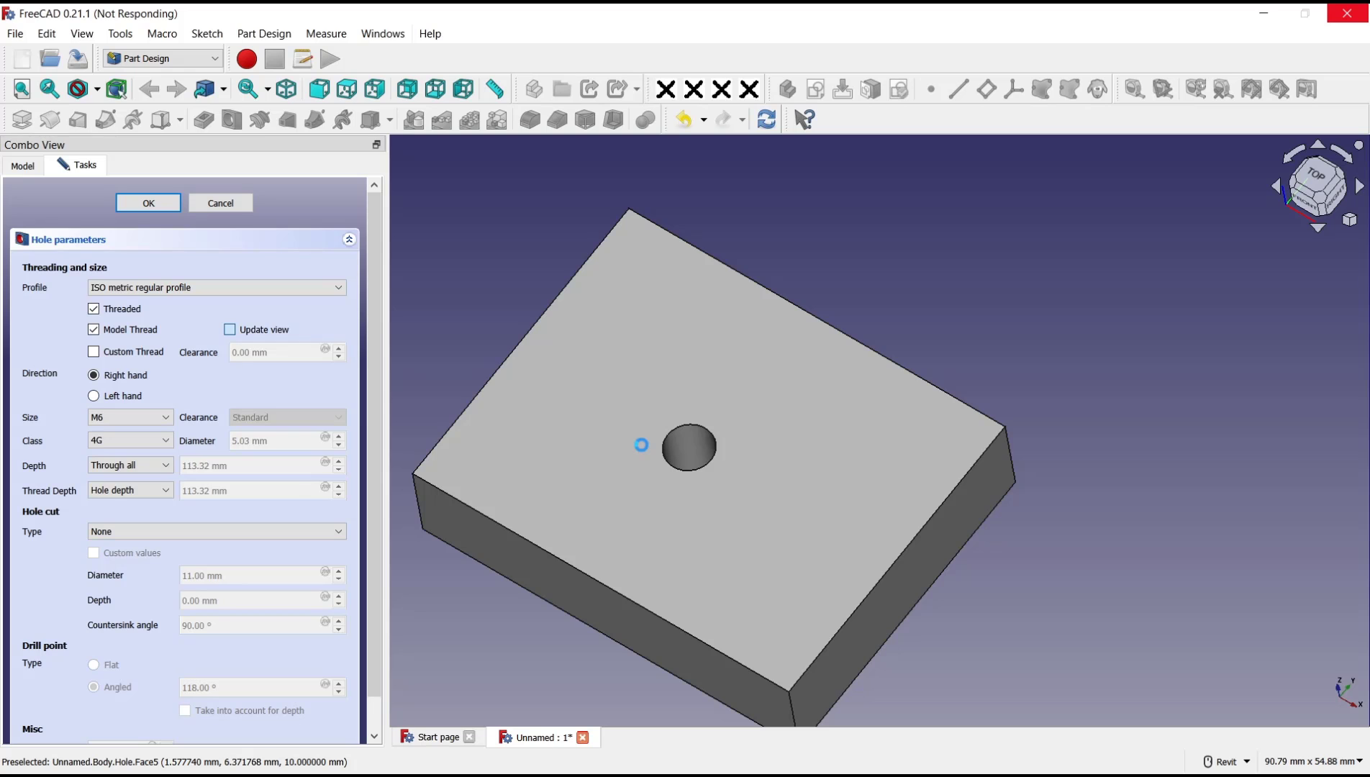
left_click(229, 330)
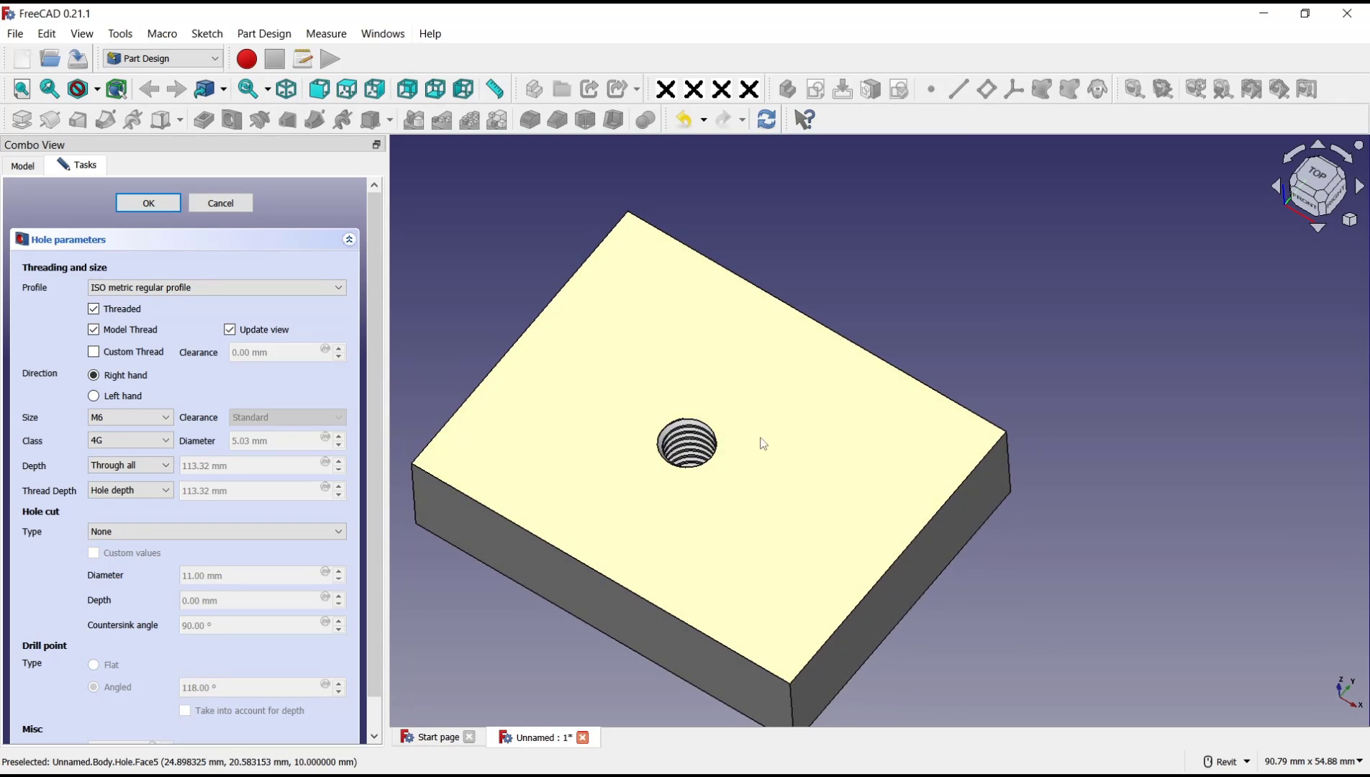
scroll("up", 3)
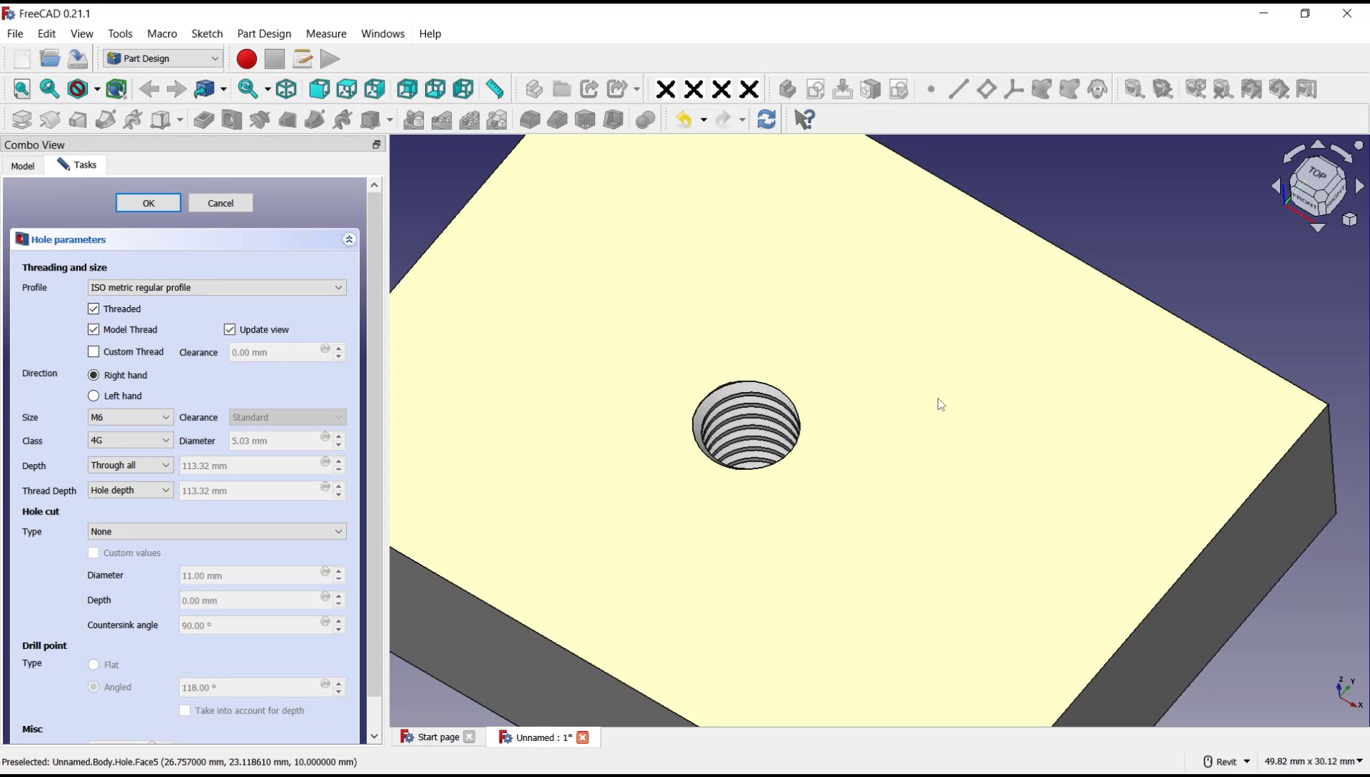